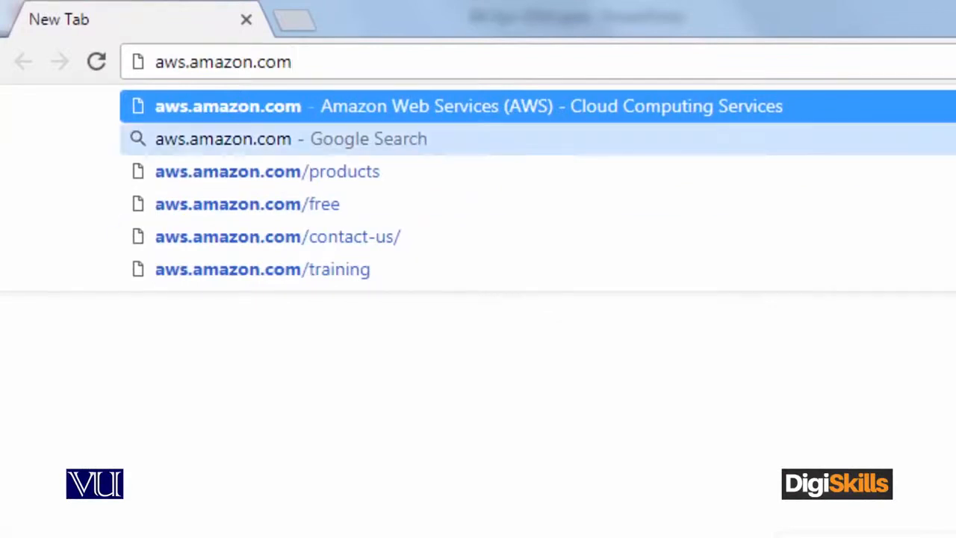
Step: Go to aws.amazon.com and reach the root user console sign-in page
click(228, 106)
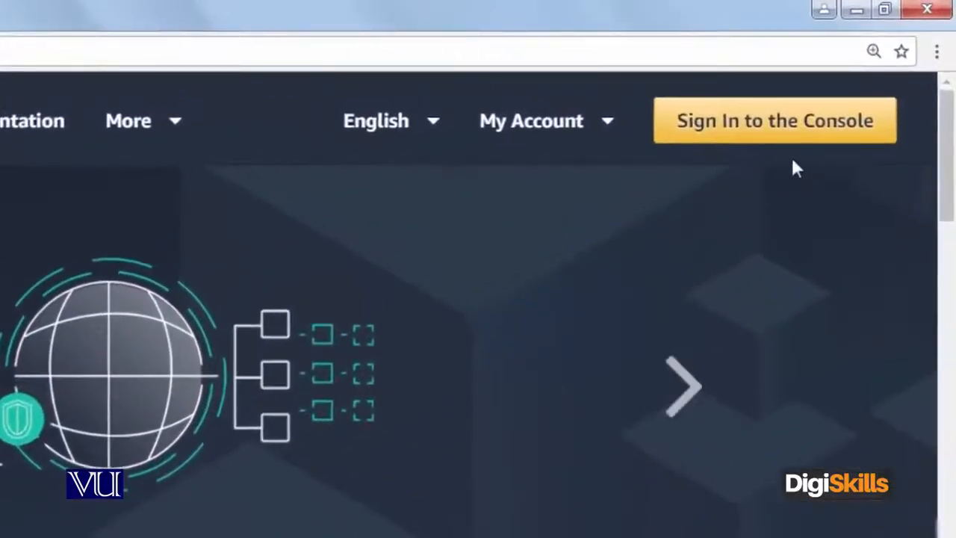
mouse_move(755, 138)
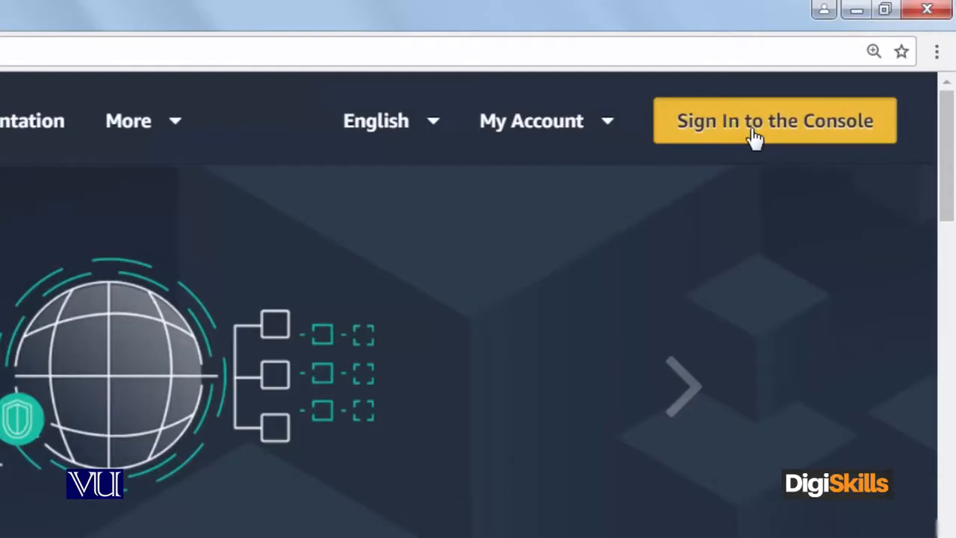
click(774, 119)
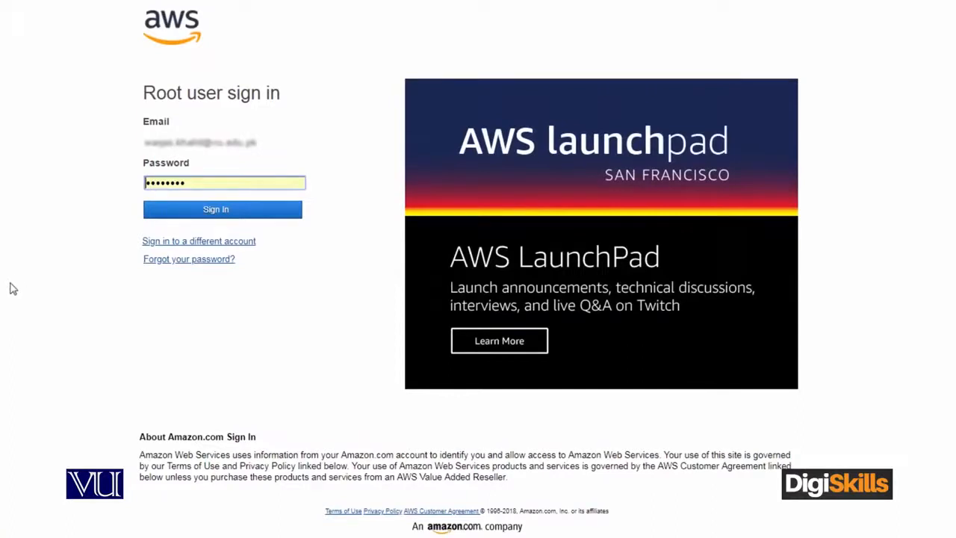
Step: Submit the filled-in root account email and password to sign in to the console
click(221, 209)
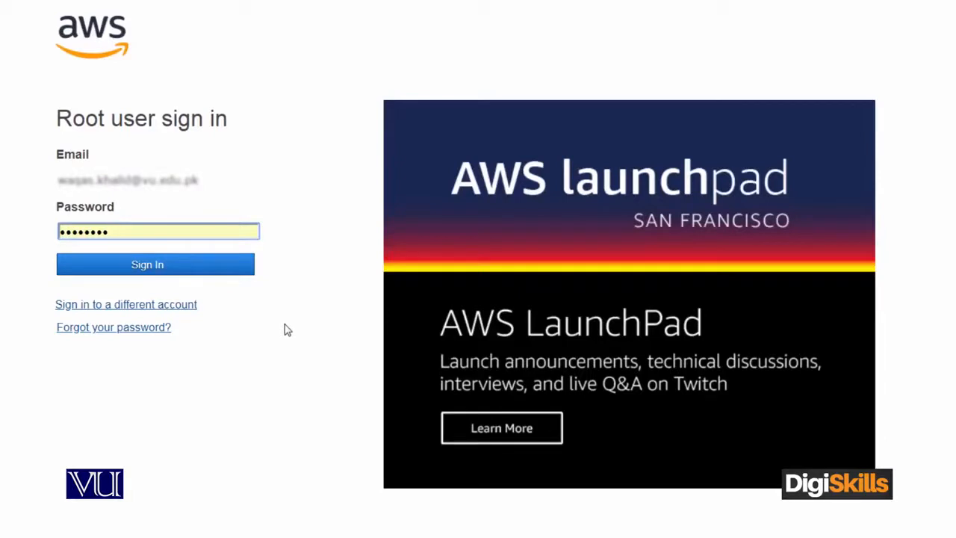
mouse_move(286, 330)
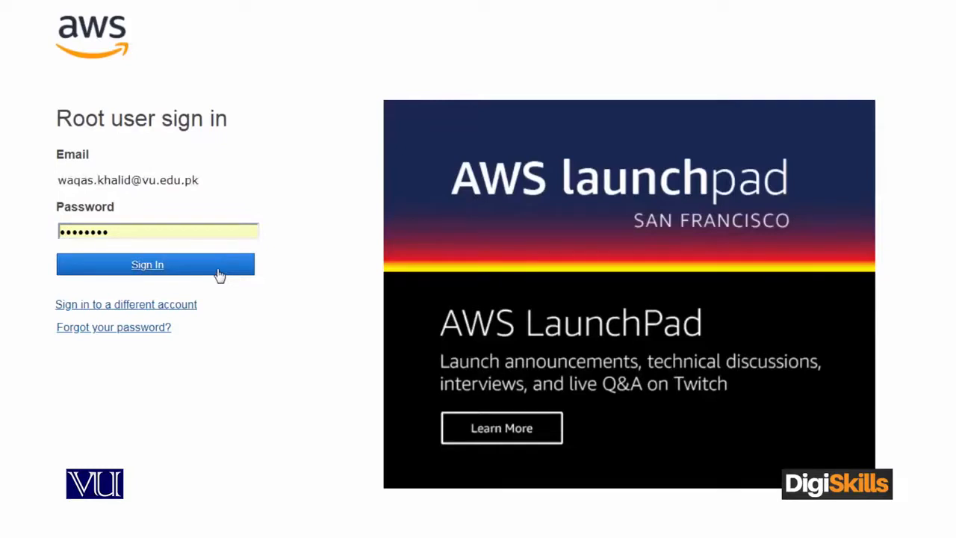
click(147, 264)
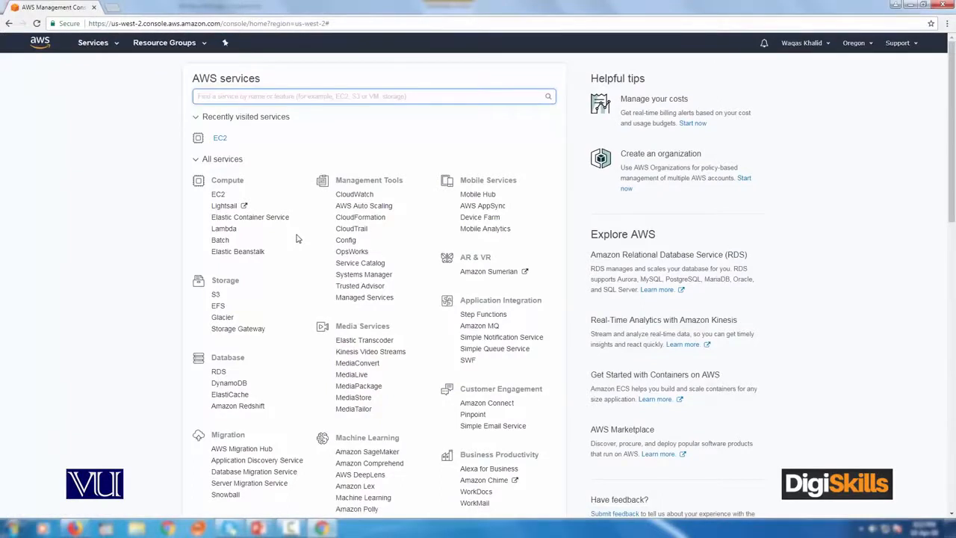
mouse_move(314, 192)
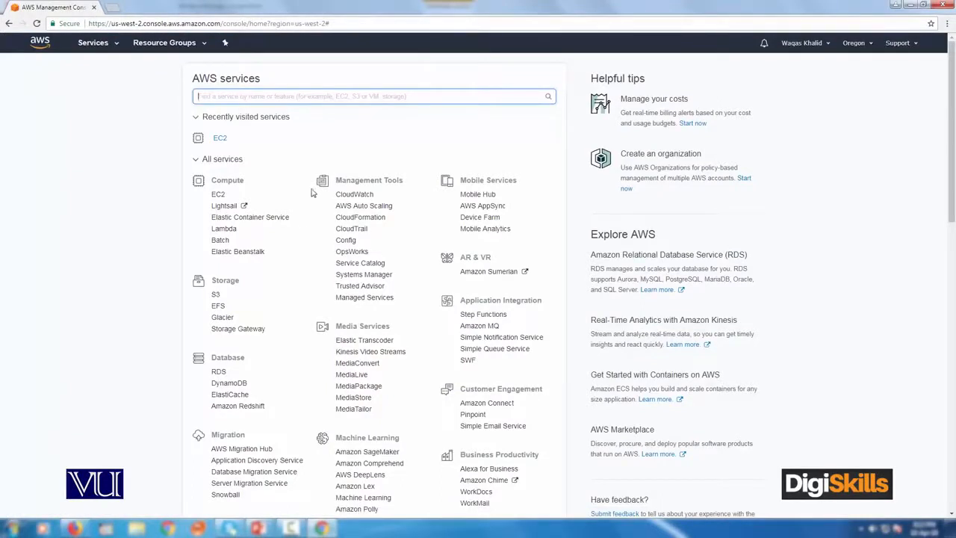
mouse_move(134, 172)
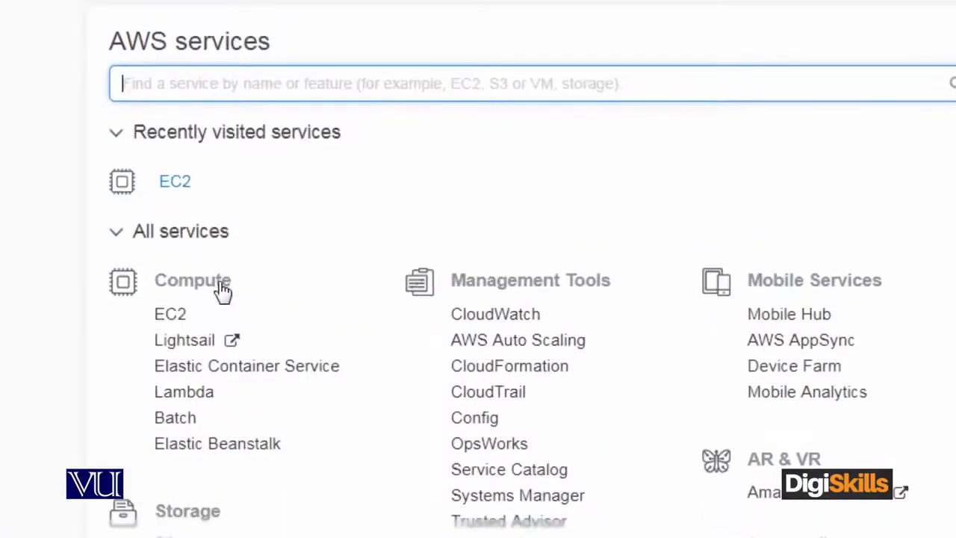
mouse_move(228, 331)
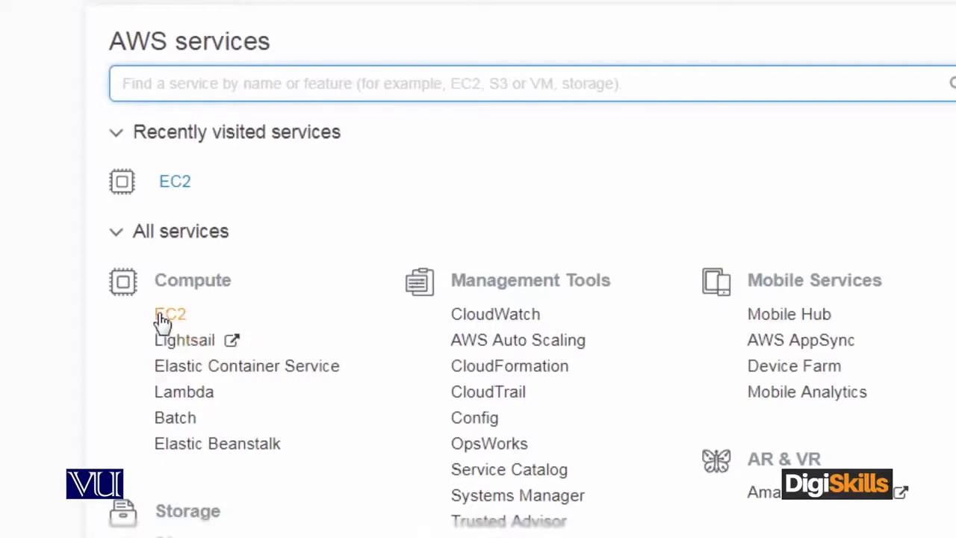
mouse_move(164, 320)
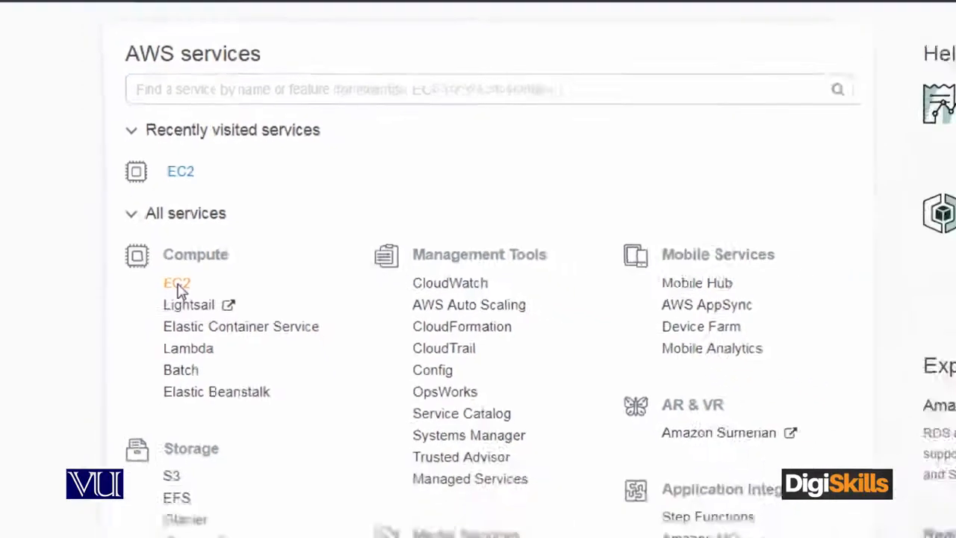
Step: Open the EC2 service from Compute, landing on the US West (Oregon) dashboard
click(176, 284)
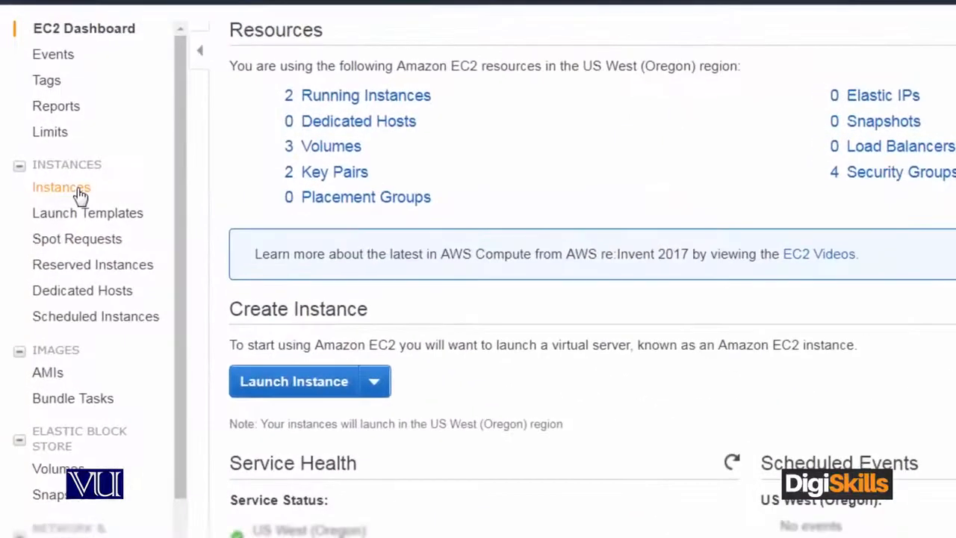
mouse_move(89, 194)
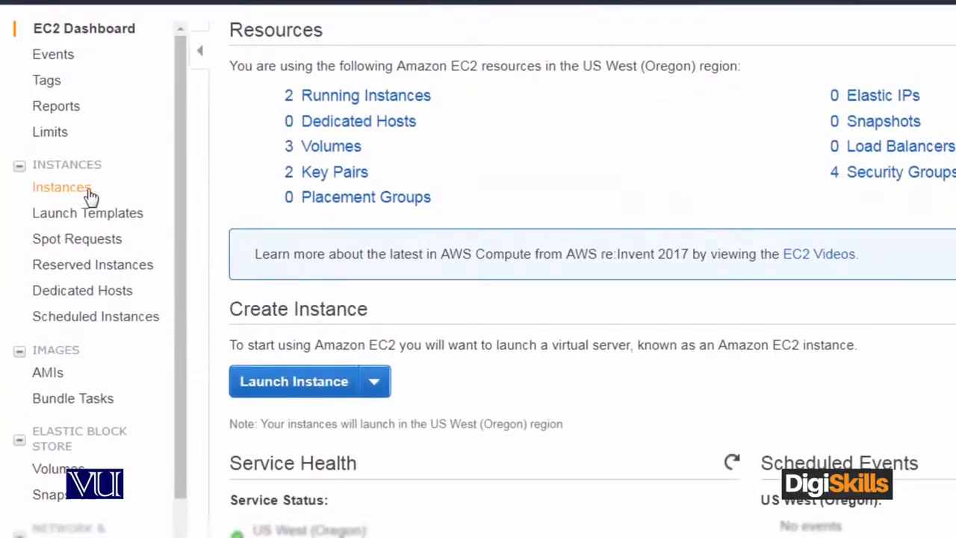
mouse_move(96, 197)
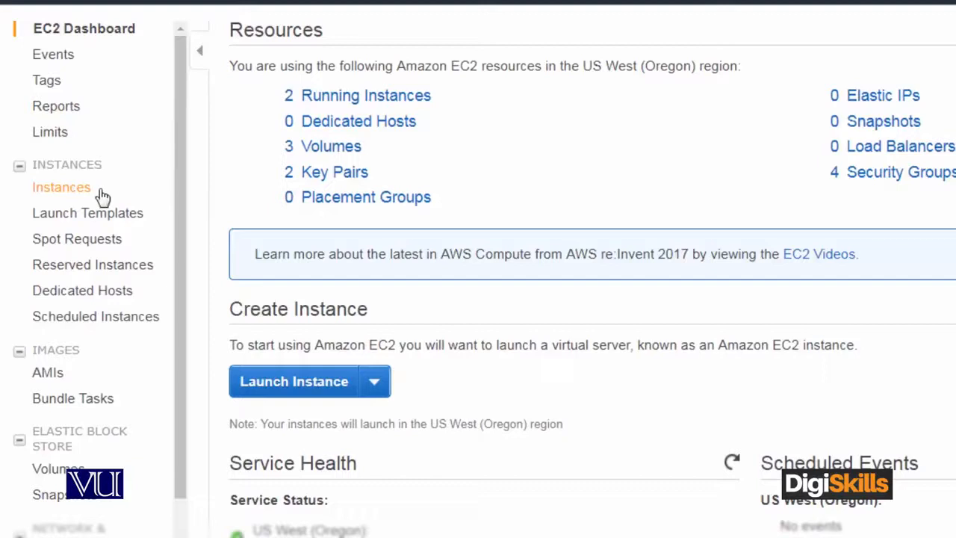
mouse_move(60, 193)
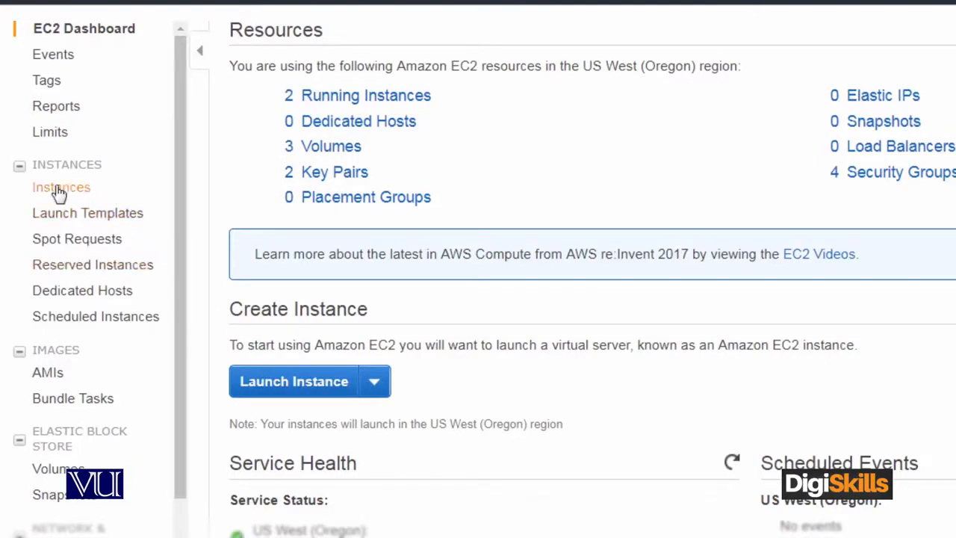
Step: List the WindowsServer and CentOS instances, then begin launching a new instance
click(59, 186)
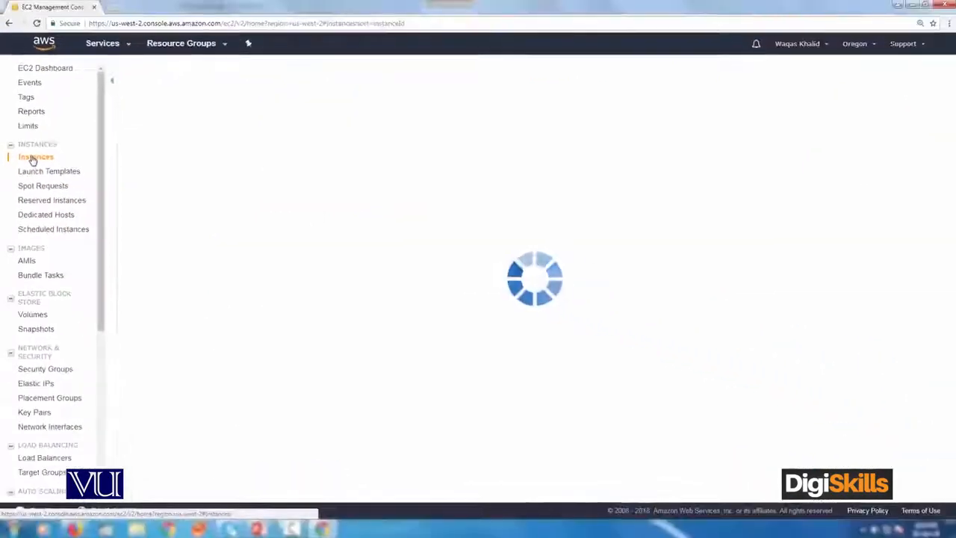
click(36, 157)
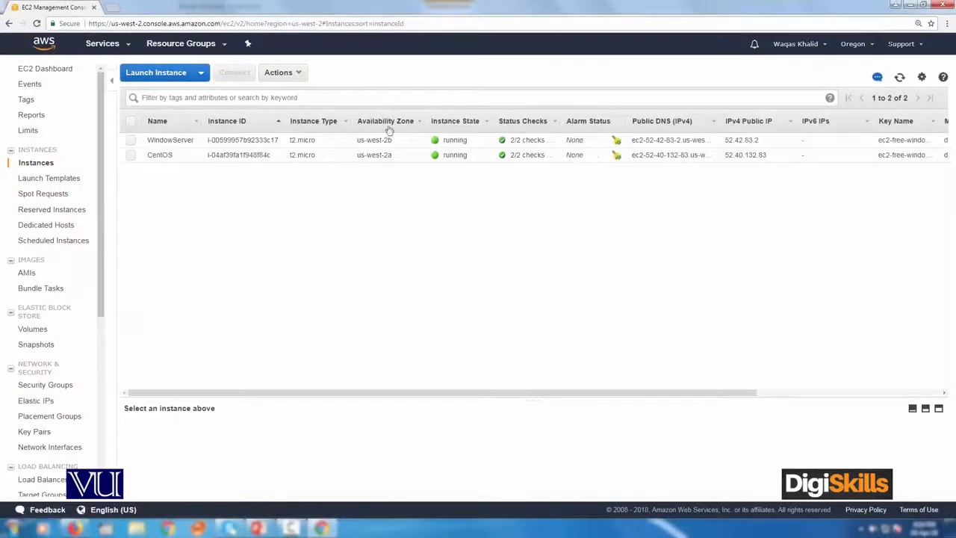
mouse_move(721, 218)
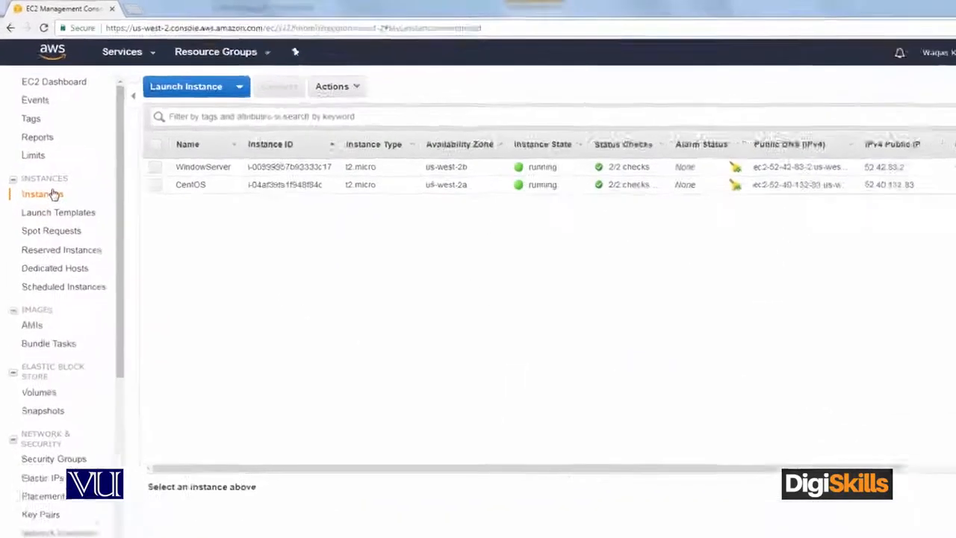
click(186, 86)
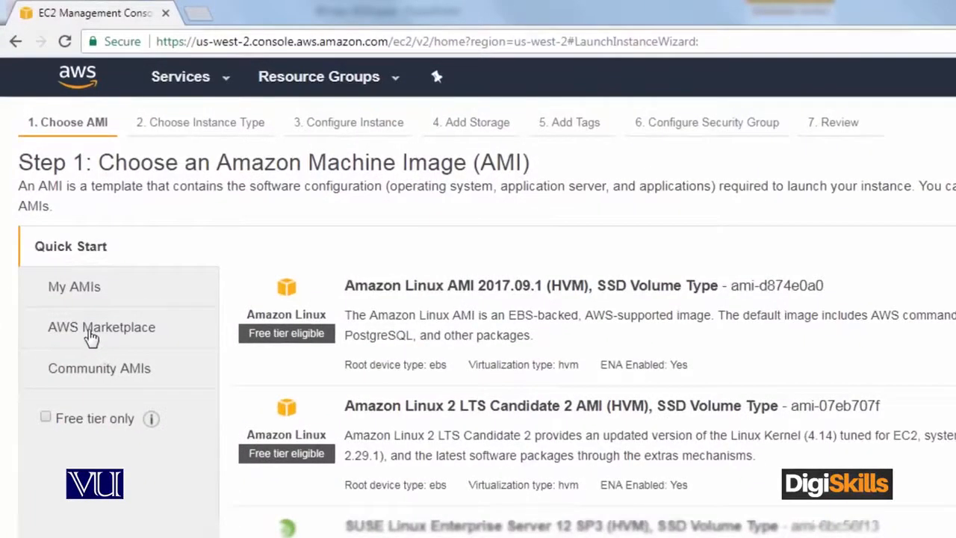
Step: Search the AWS Marketplace for 'Word Press' and select WordPress Certified by Bitnami
click(102, 327)
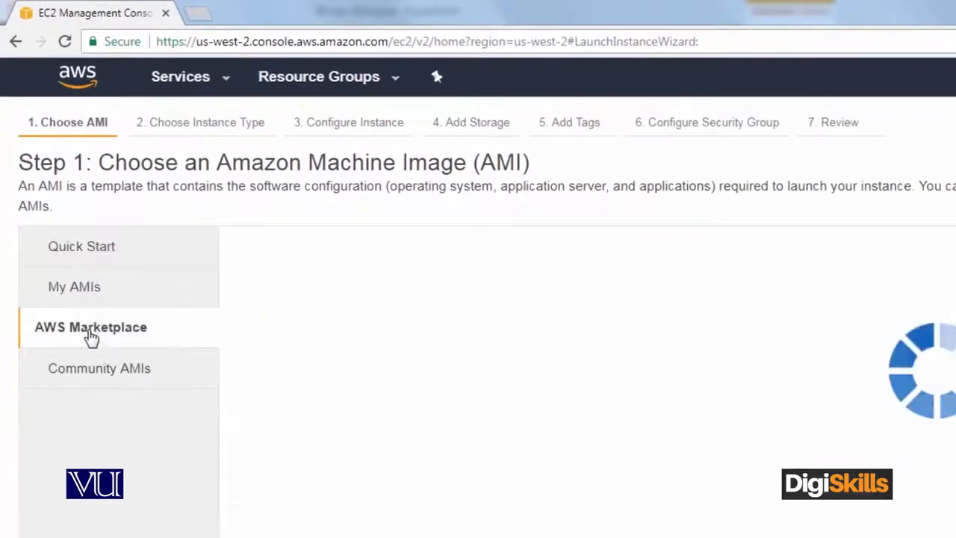
click(90, 327)
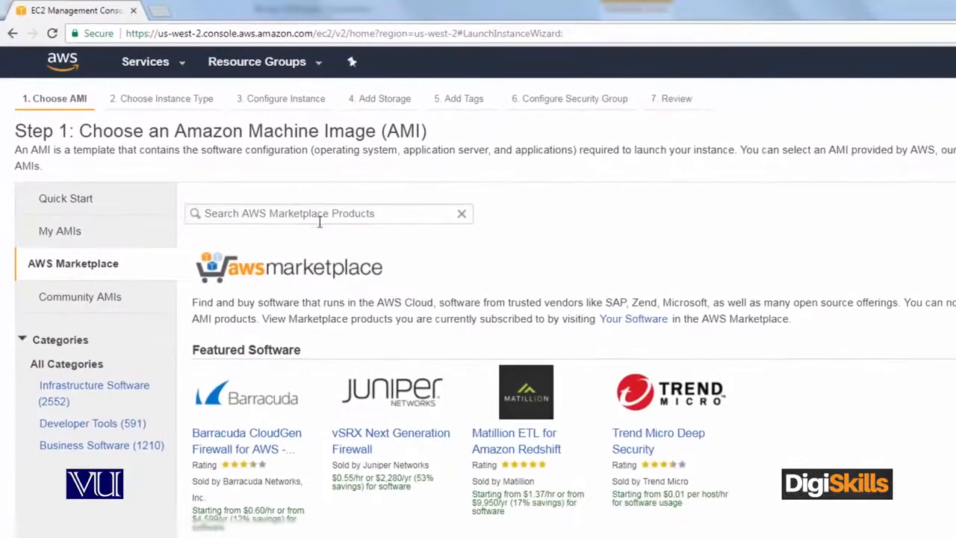
text(Word Pre)
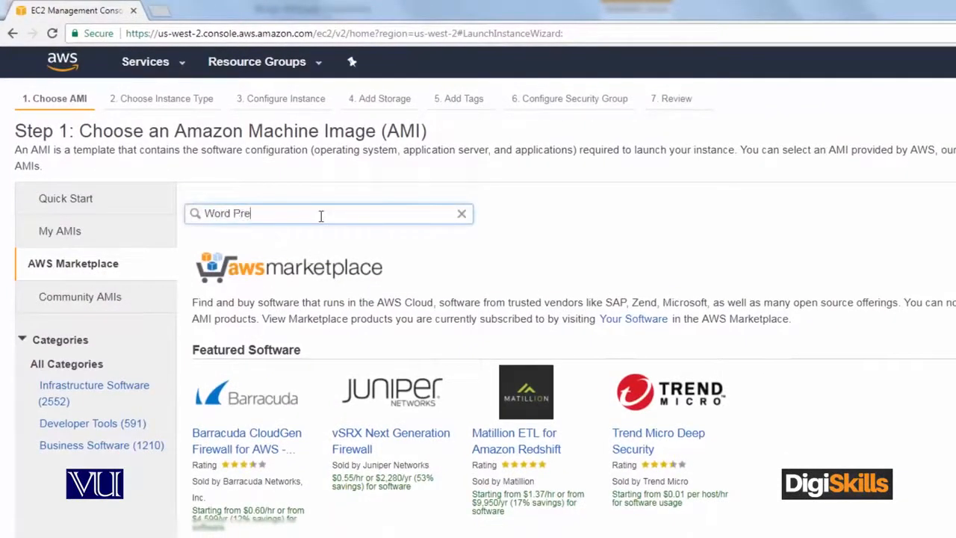
text(ss)
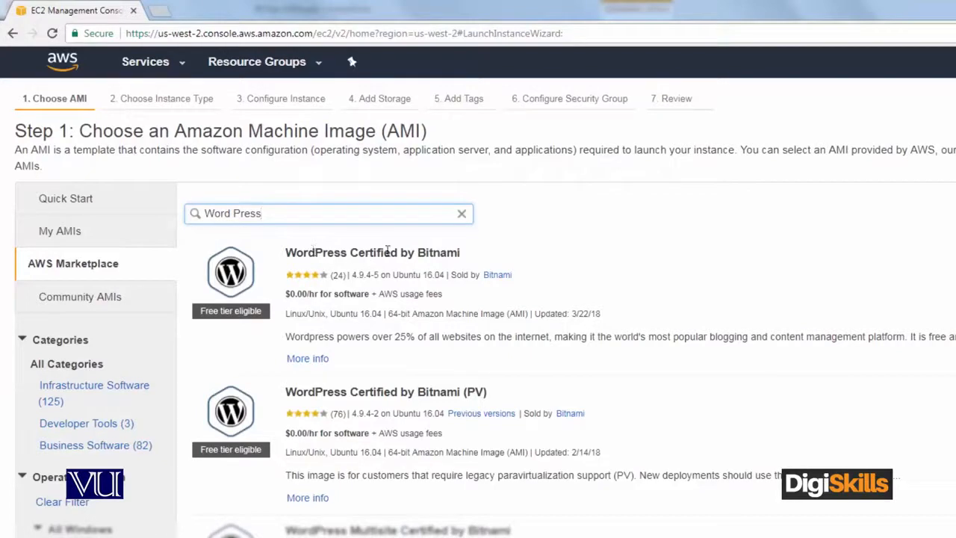
mouse_move(445, 251)
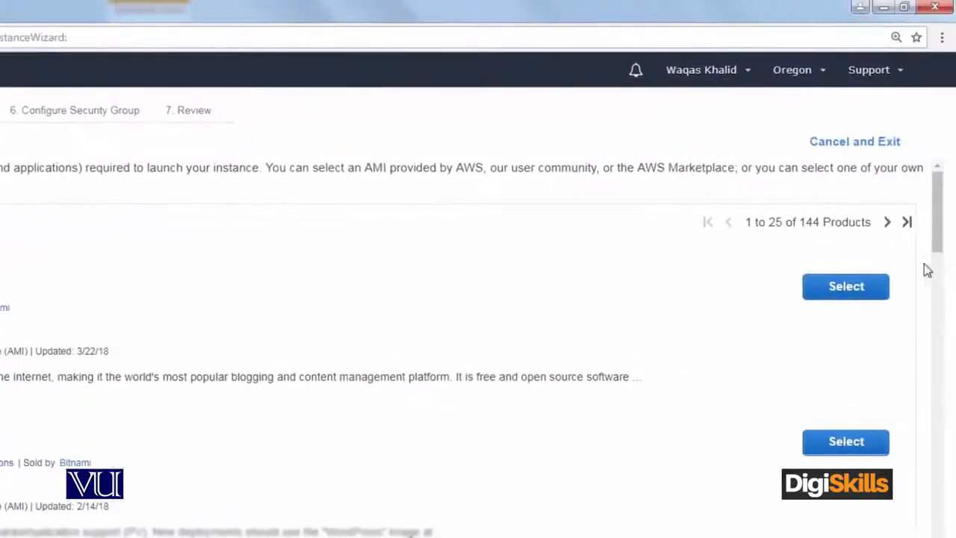
click(846, 287)
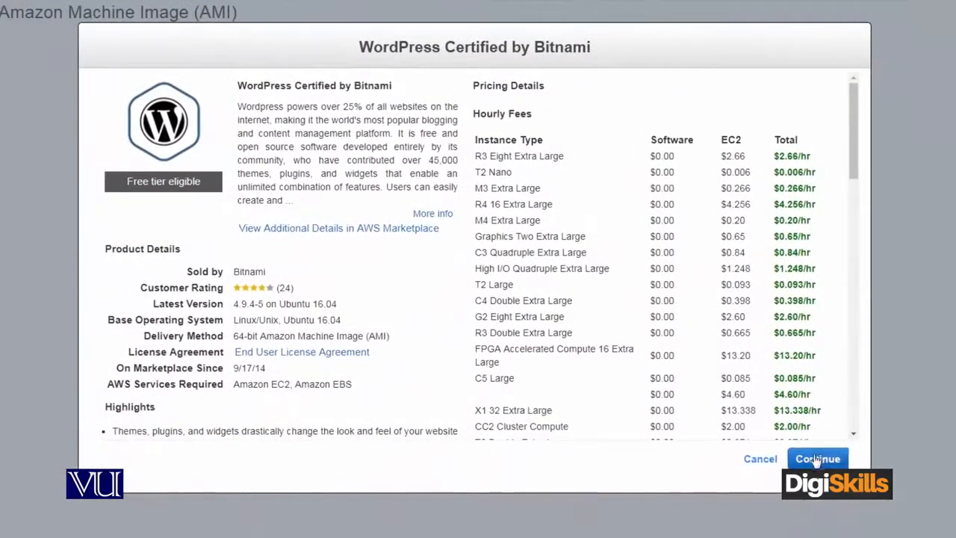
Step: Continue past the Bitnami WordPress pricing dialog to the instance type step
click(818, 458)
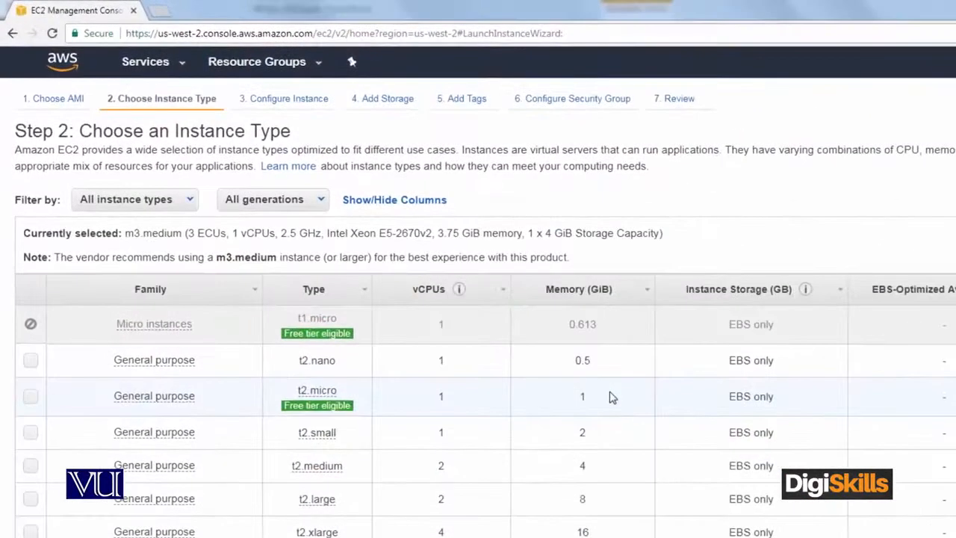
mouse_move(152, 341)
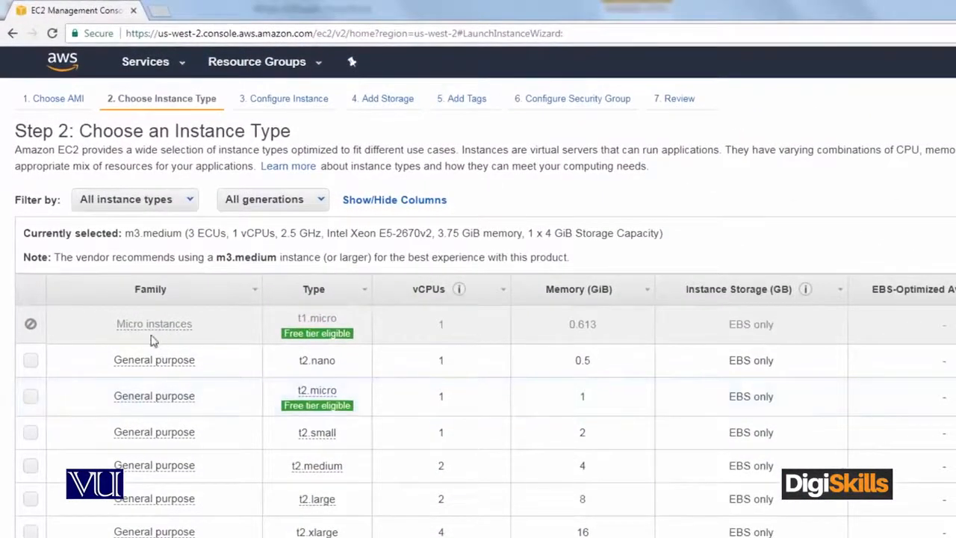
mouse_move(154, 324)
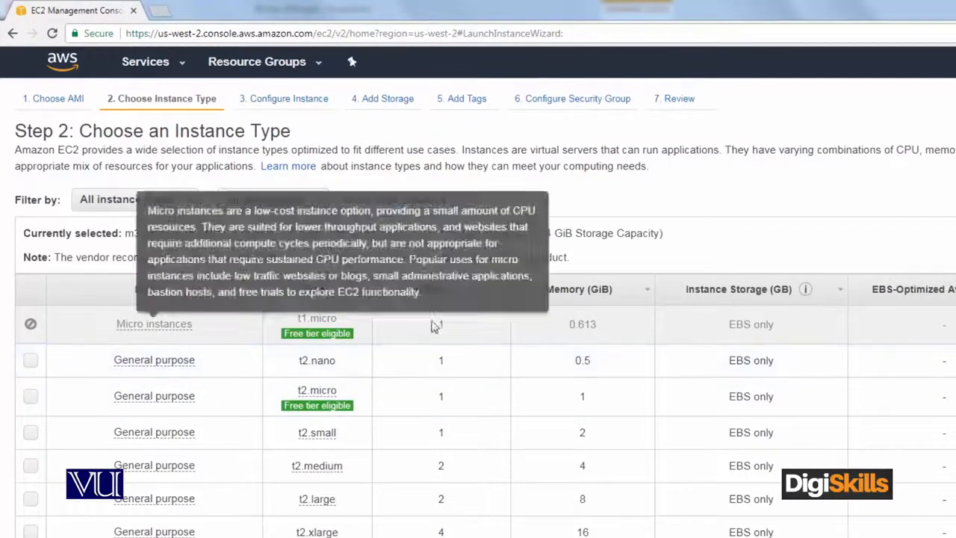
mouse_move(150, 329)
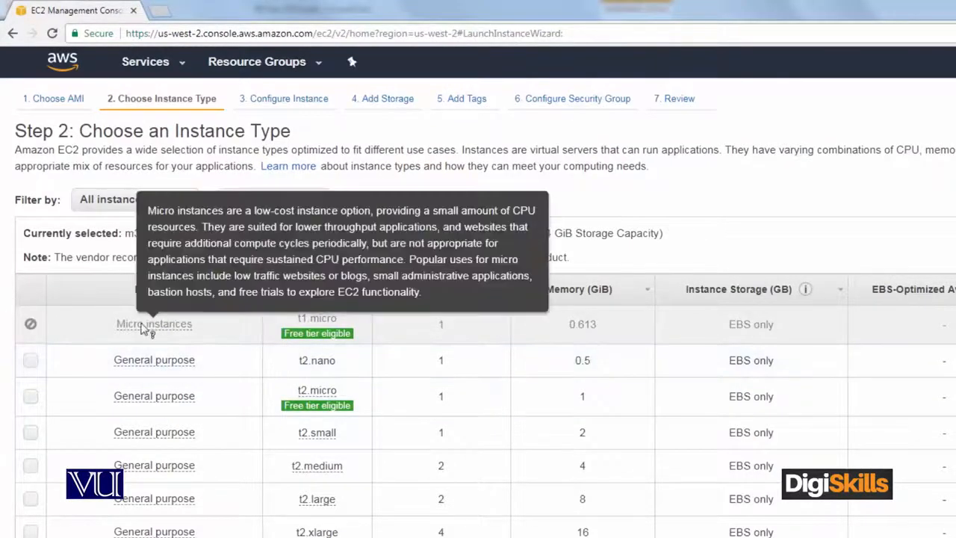
mouse_move(628, 484)
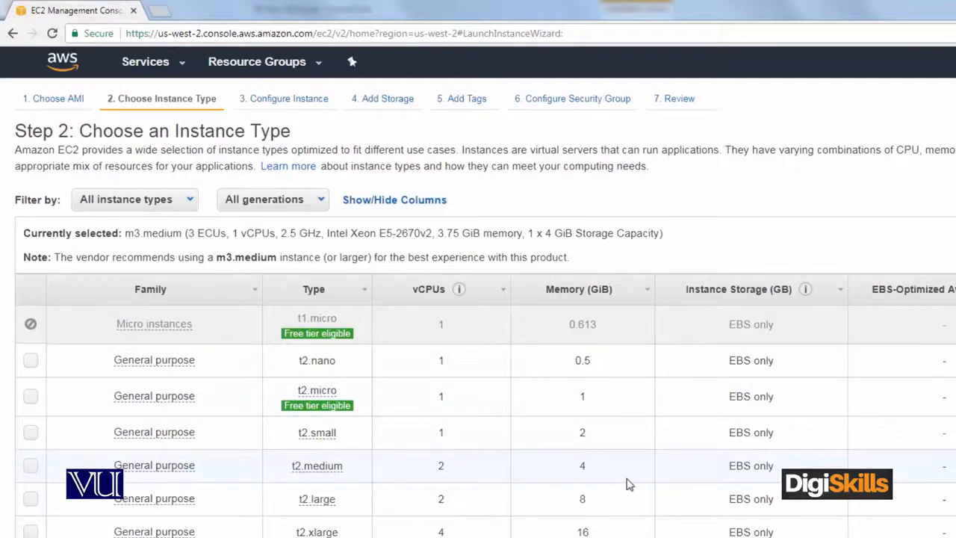
mouse_move(625, 482)
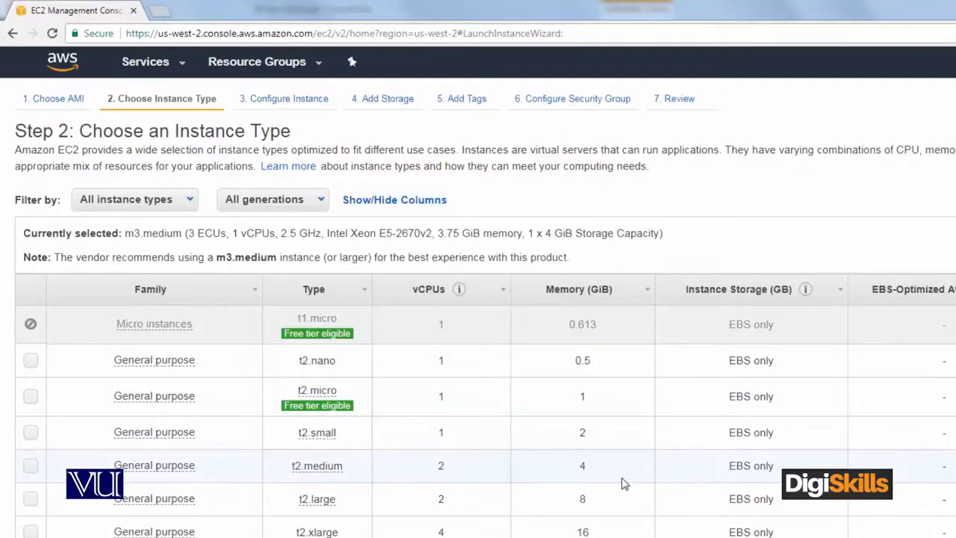
mouse_move(626, 485)
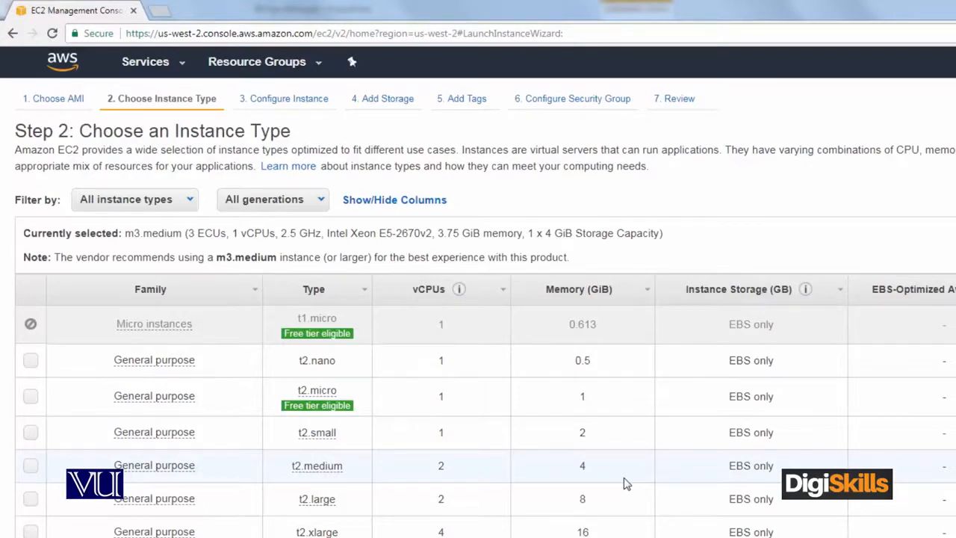
mouse_move(618, 464)
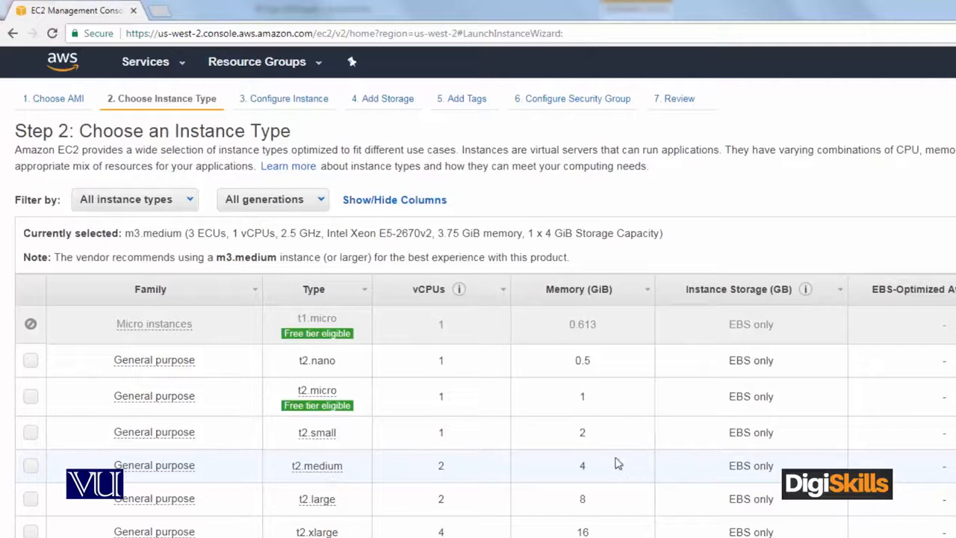
mouse_move(305, 333)
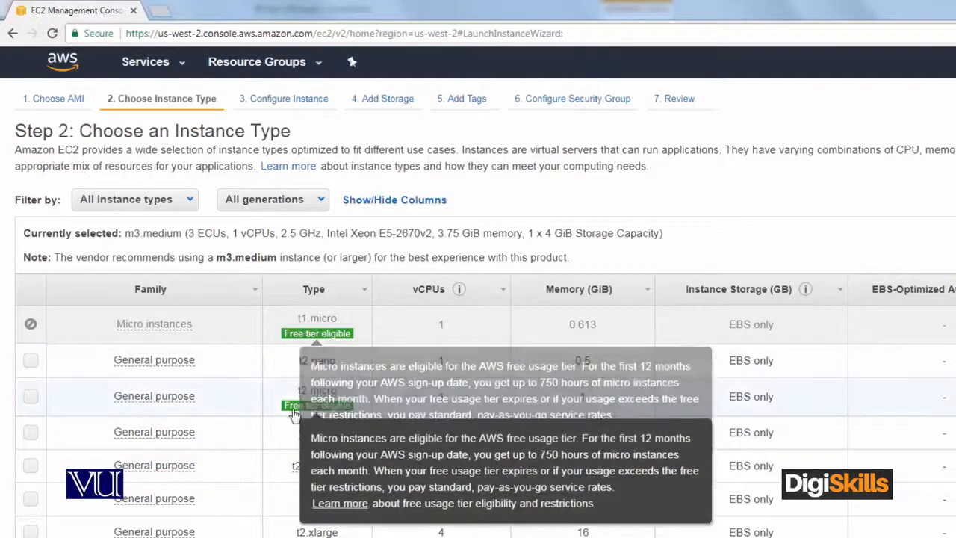
mouse_move(108, 415)
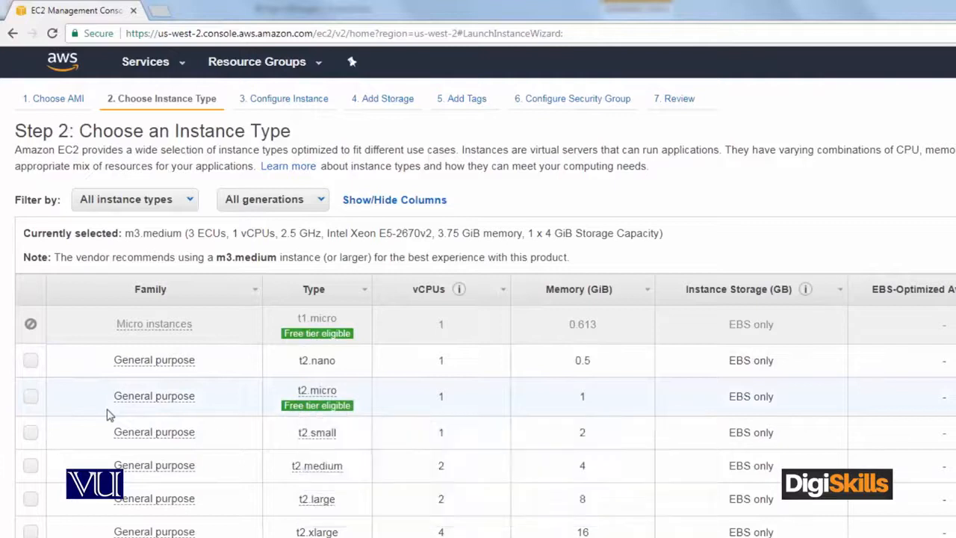
mouse_move(31, 402)
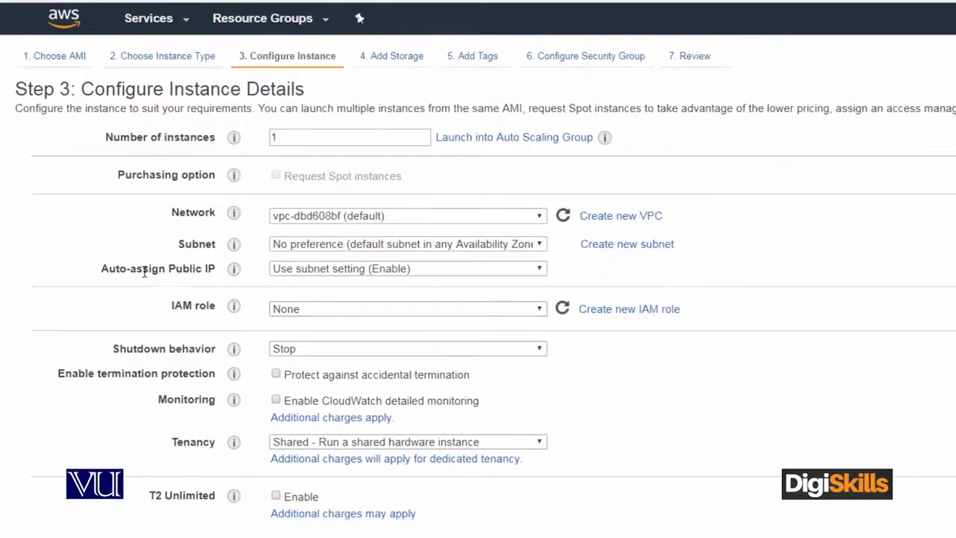
mouse_move(332, 296)
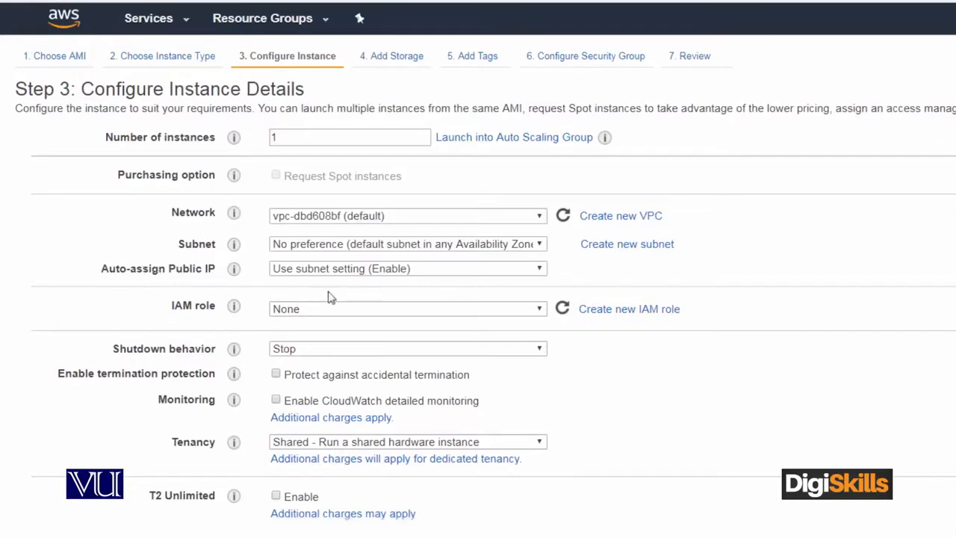
Step: Set Auto-assign Public IP to Enable on the instance details step
click(406, 269)
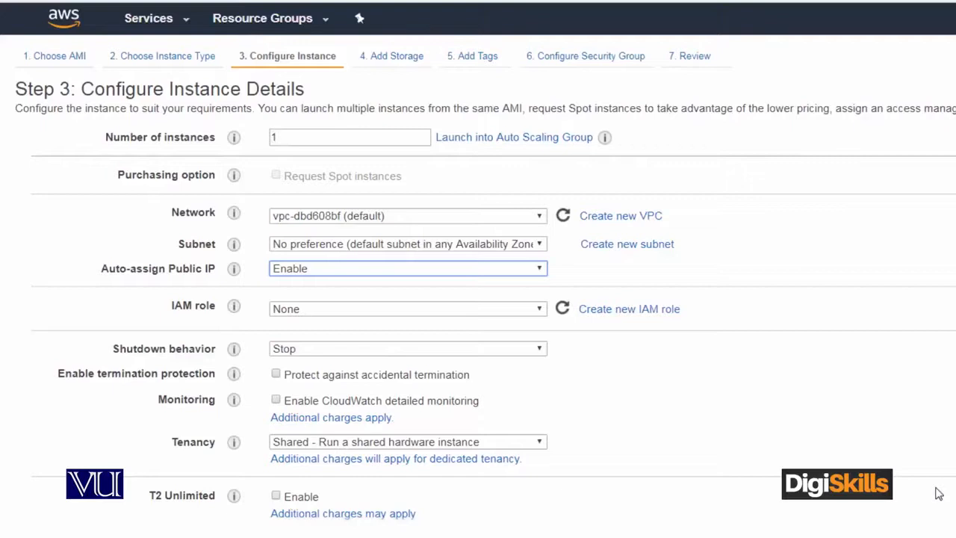
mouse_move(941, 492)
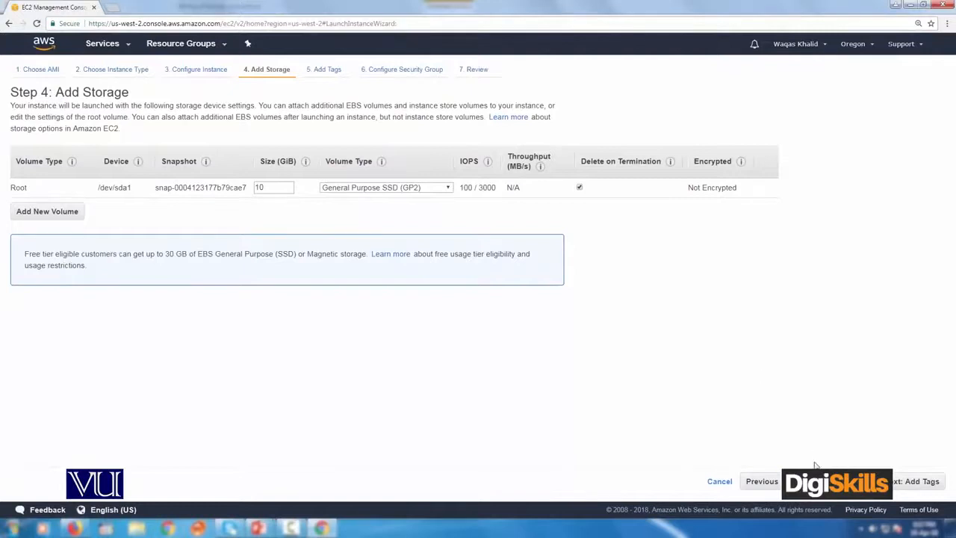
Step: Review and Launch from Add Storage, then launch from the review page
click(917, 482)
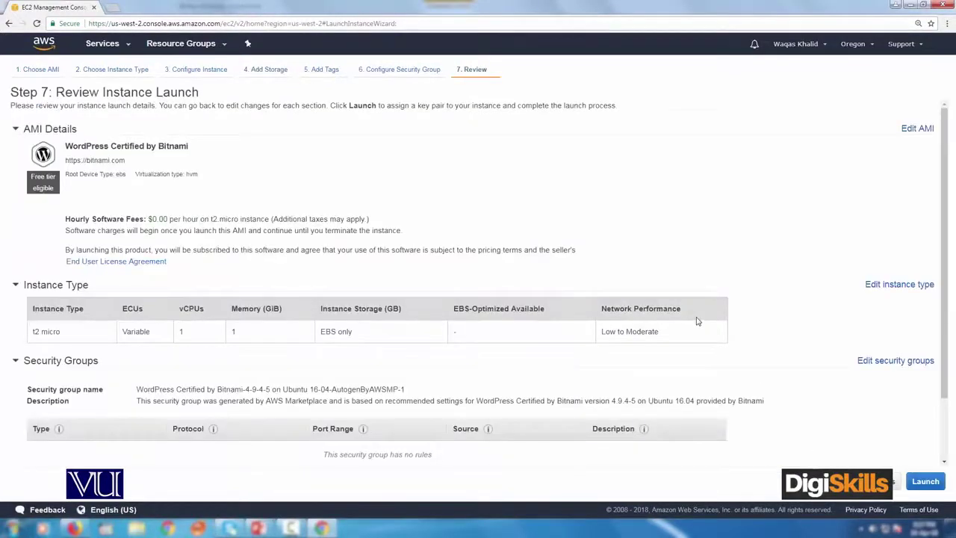
mouse_move(733, 248)
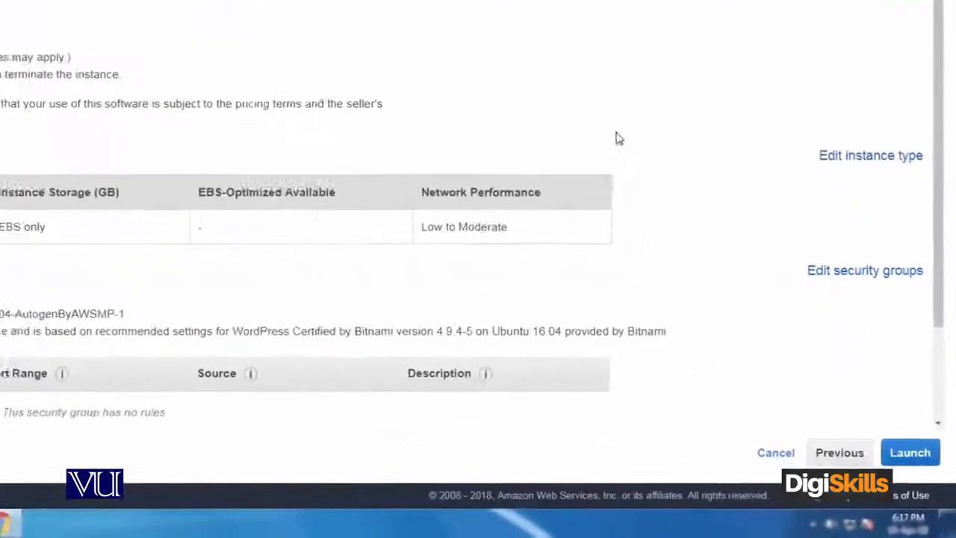
click(912, 452)
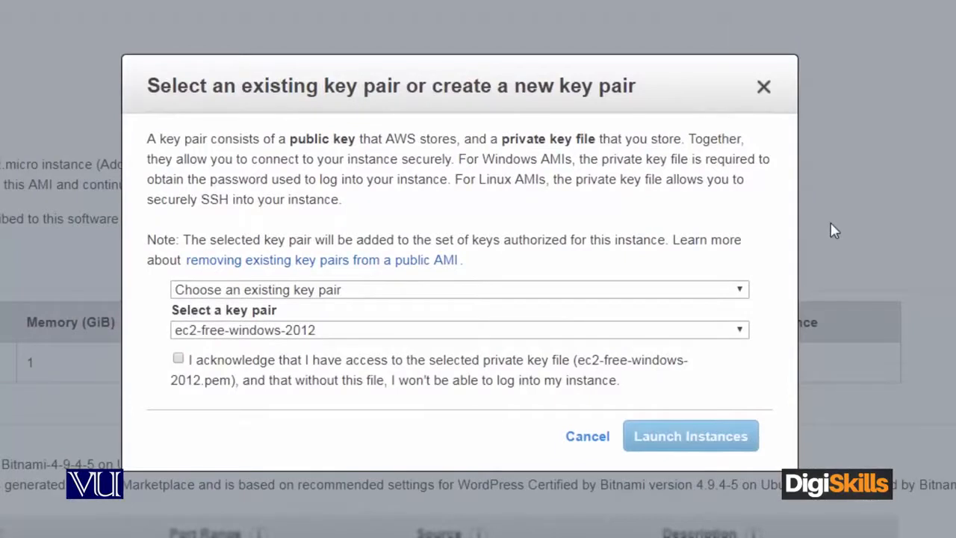
mouse_move(484, 224)
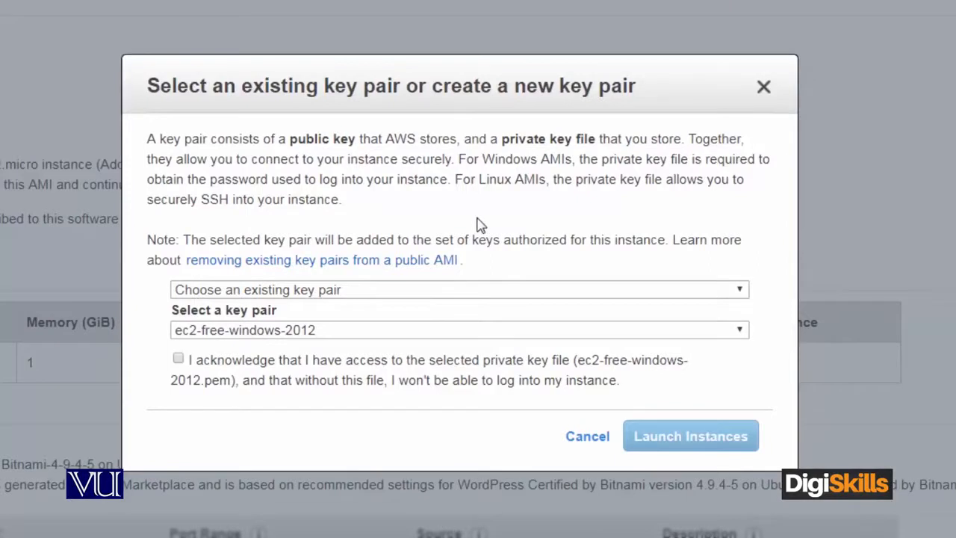
mouse_move(470, 243)
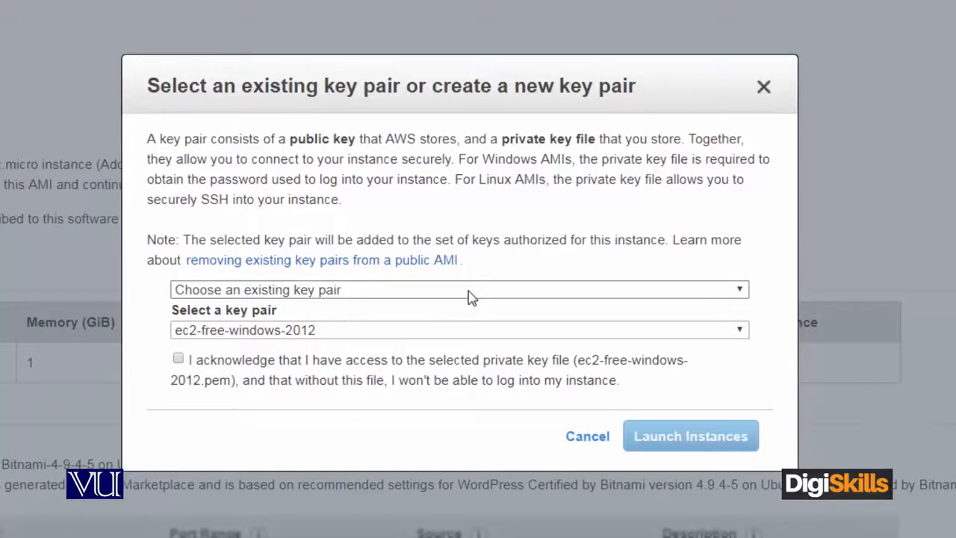
Step: Create a new key pair named 'WP Test' and download its private key file
click(466, 290)
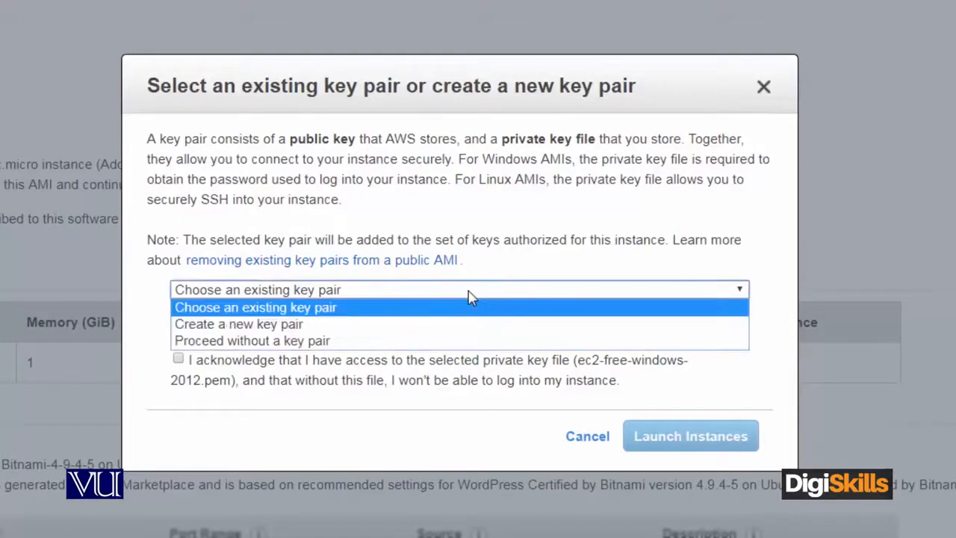
click(239, 322)
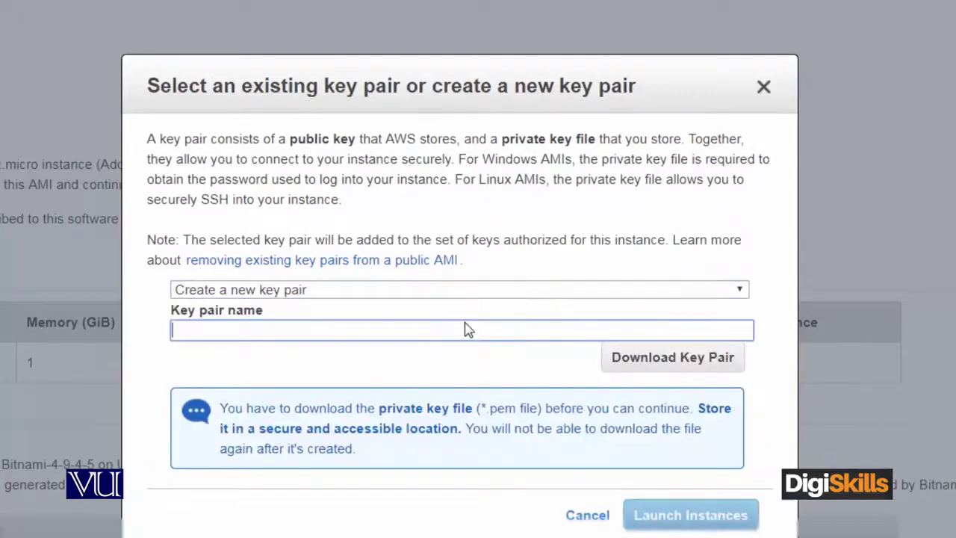
mouse_move(458, 323)
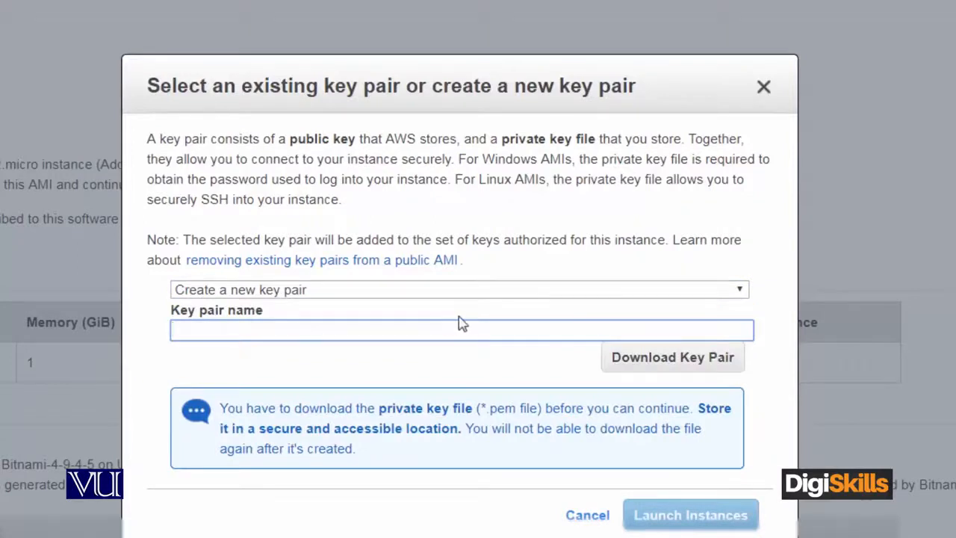
text(WP T)
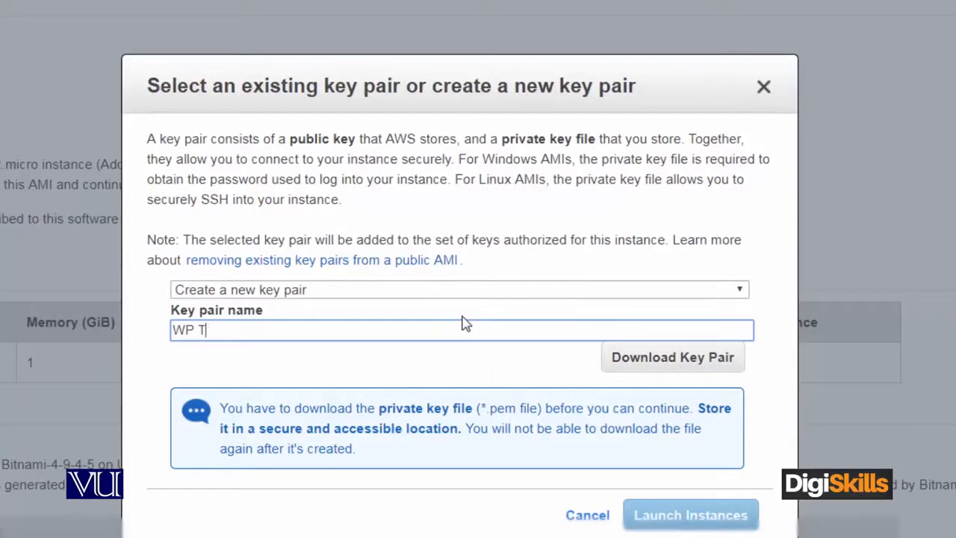
text(est)
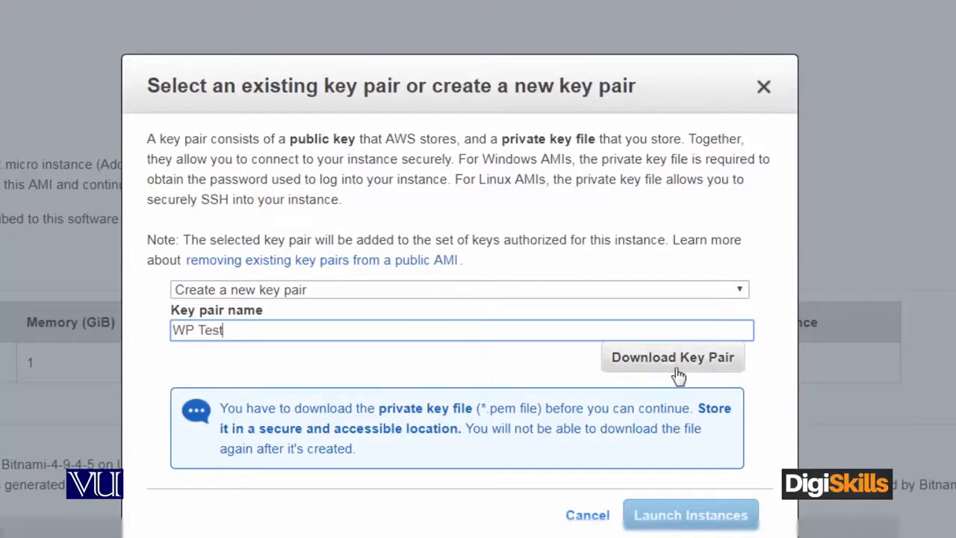
click(673, 357)
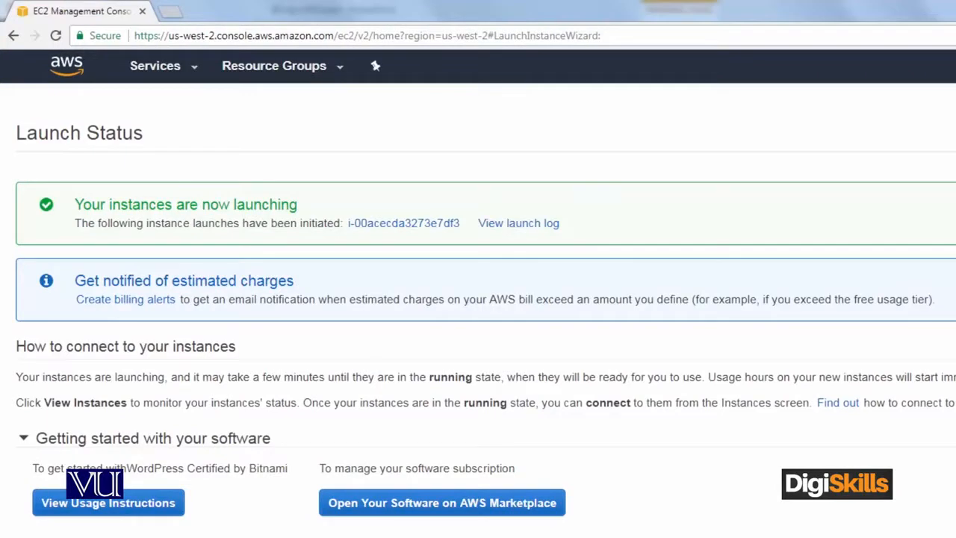
Step: Return via the Services menu to EC2 and list the instances, including the new t2.micro
scroll(down, 3)
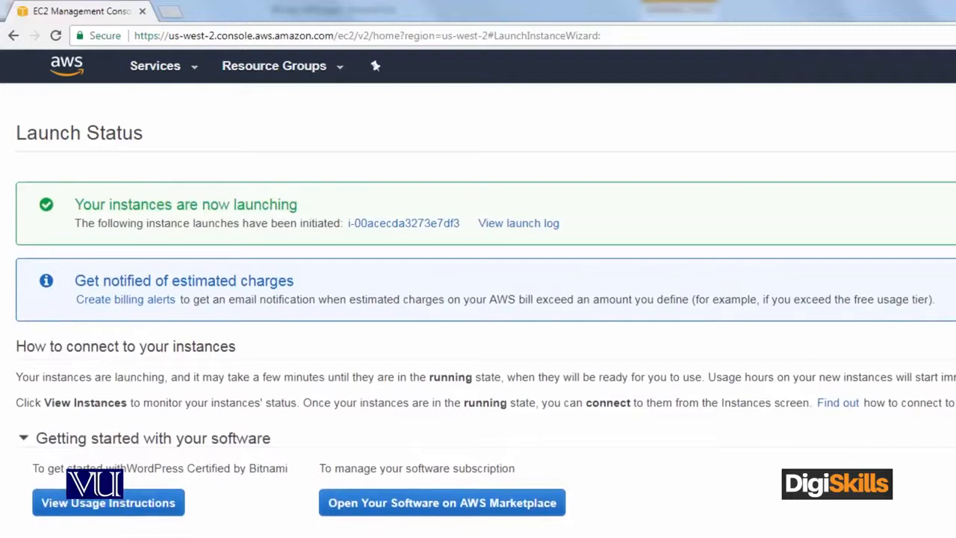
mouse_move(424, 90)
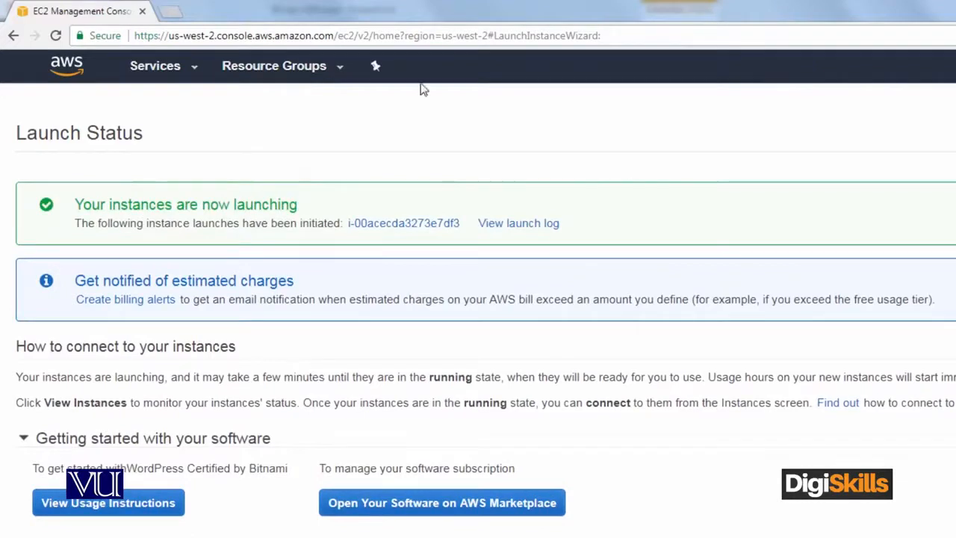
click(150, 66)
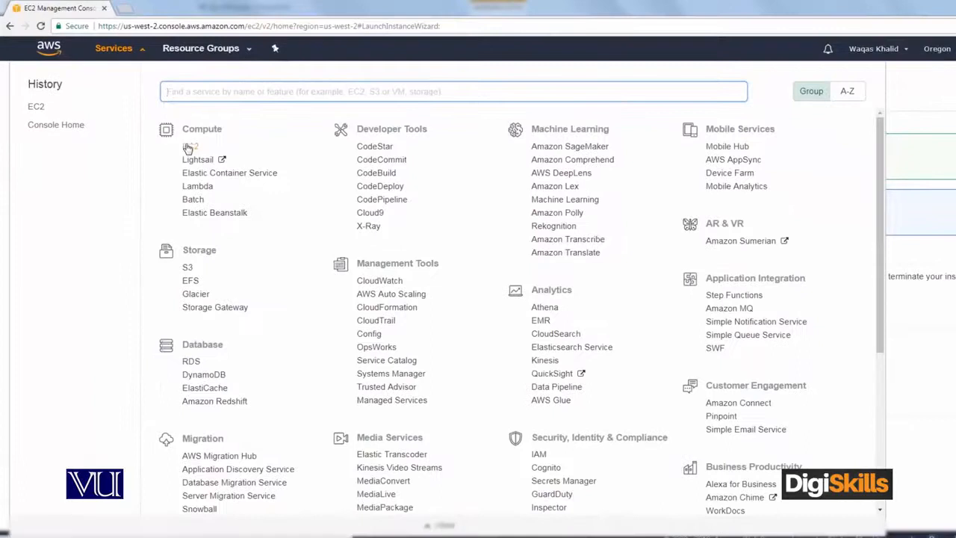
click(190, 147)
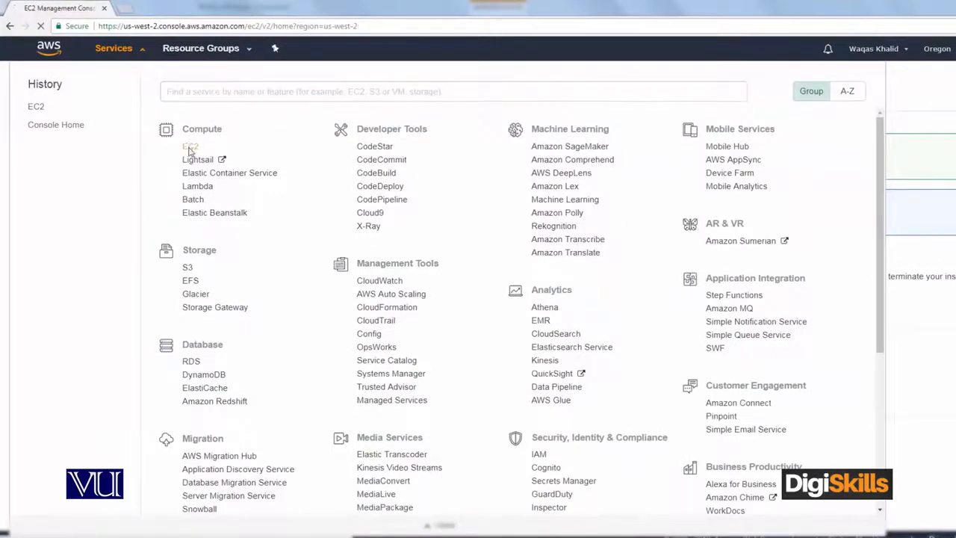
click(191, 147)
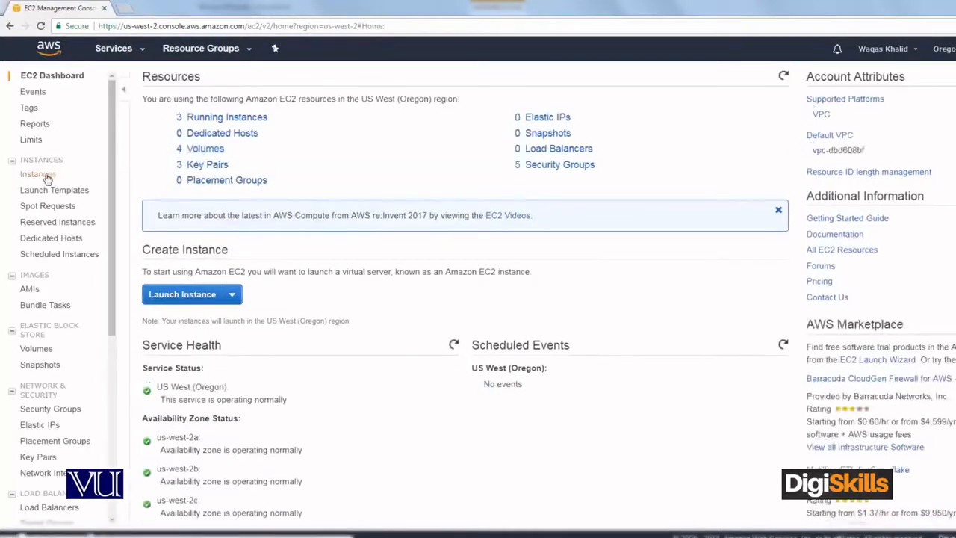
click(39, 173)
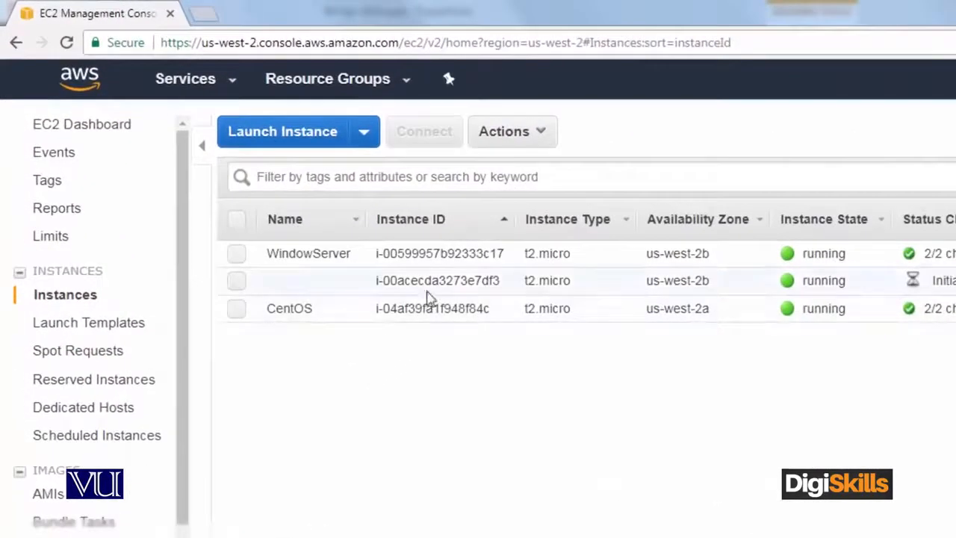
double_click(385, 281)
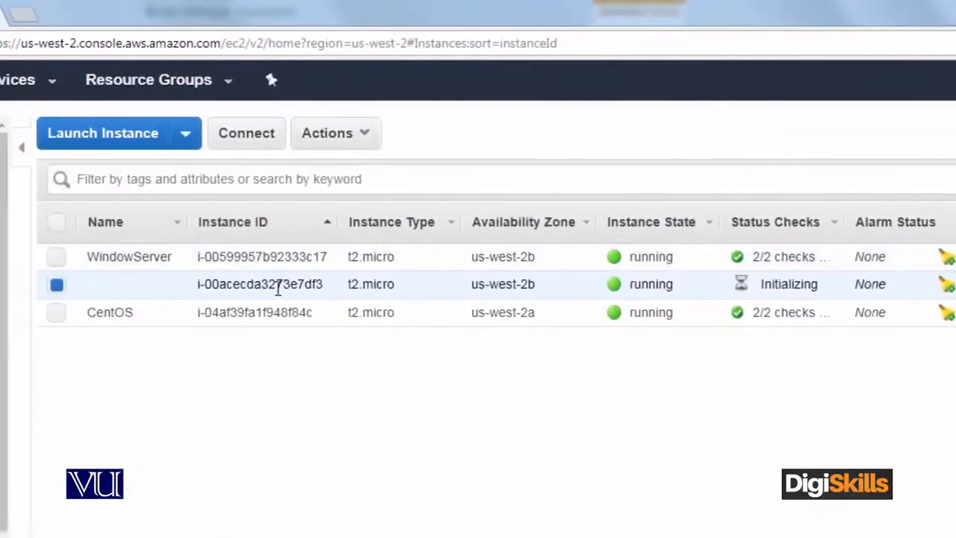
right_click(277, 284)
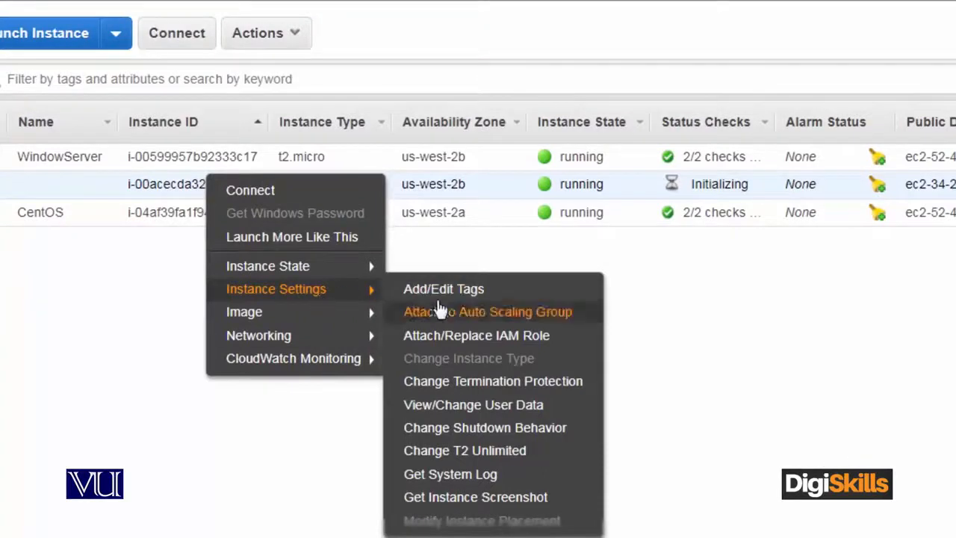
mouse_move(468, 475)
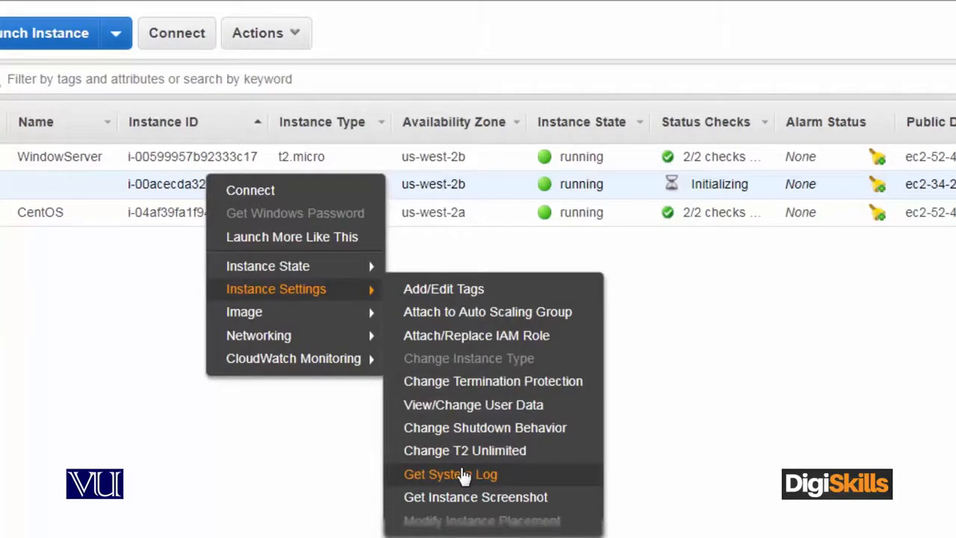
click(451, 475)
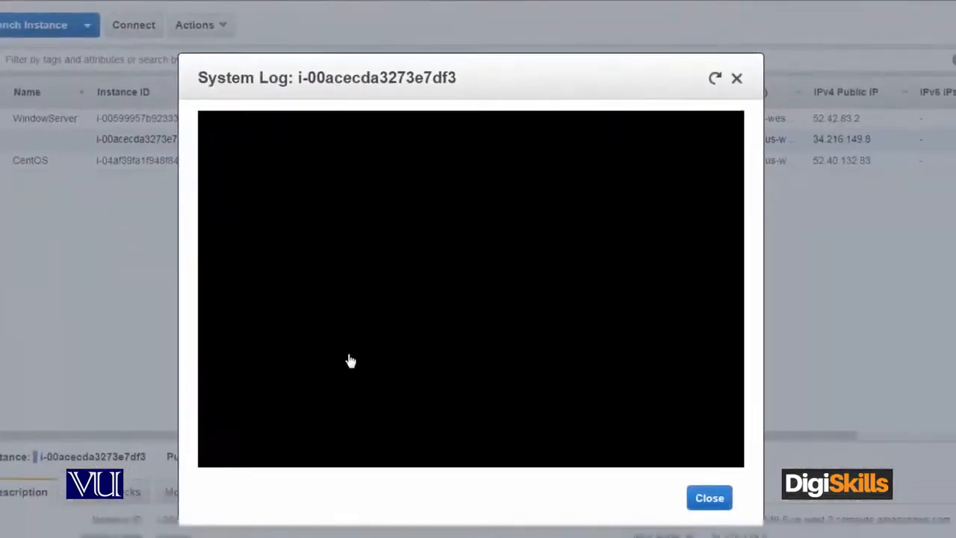
mouse_move(348, 360)
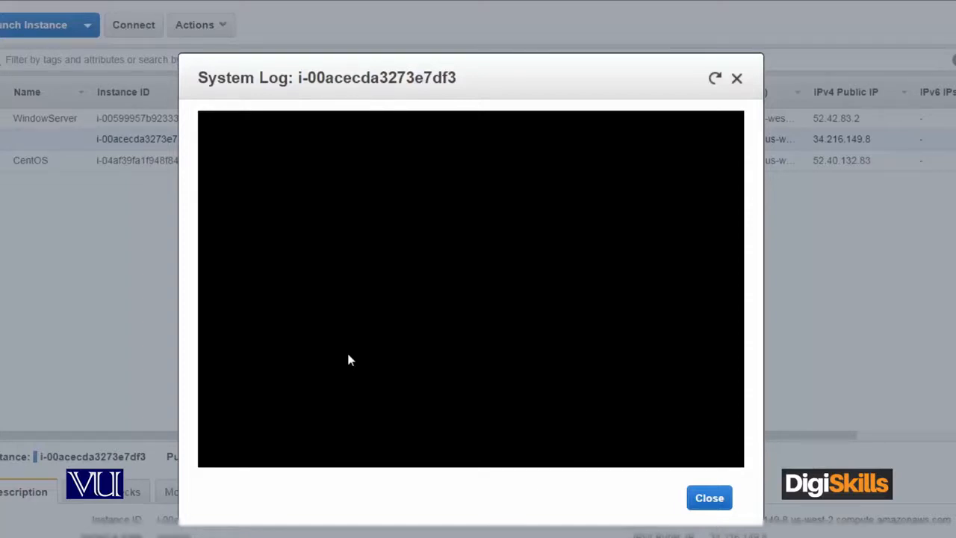
mouse_move(753, 499)
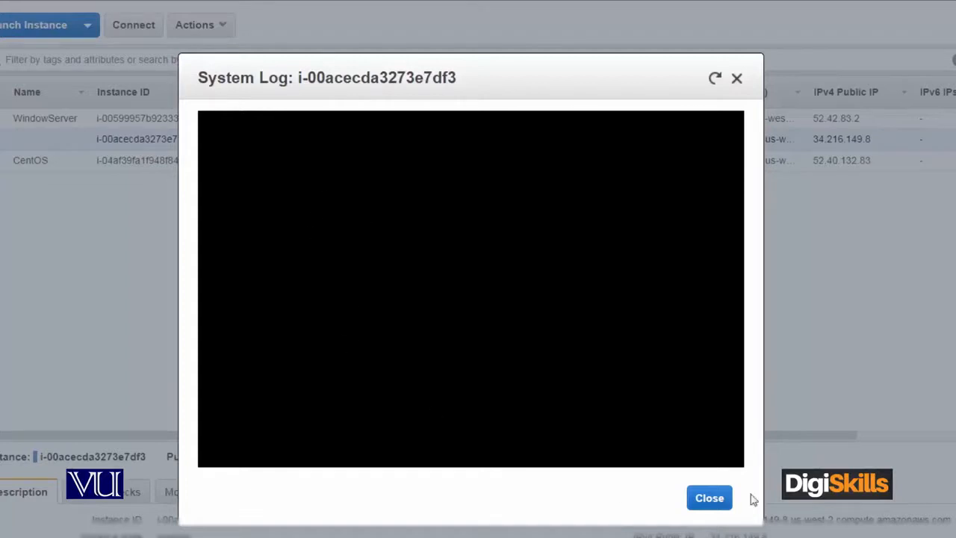
click(708, 497)
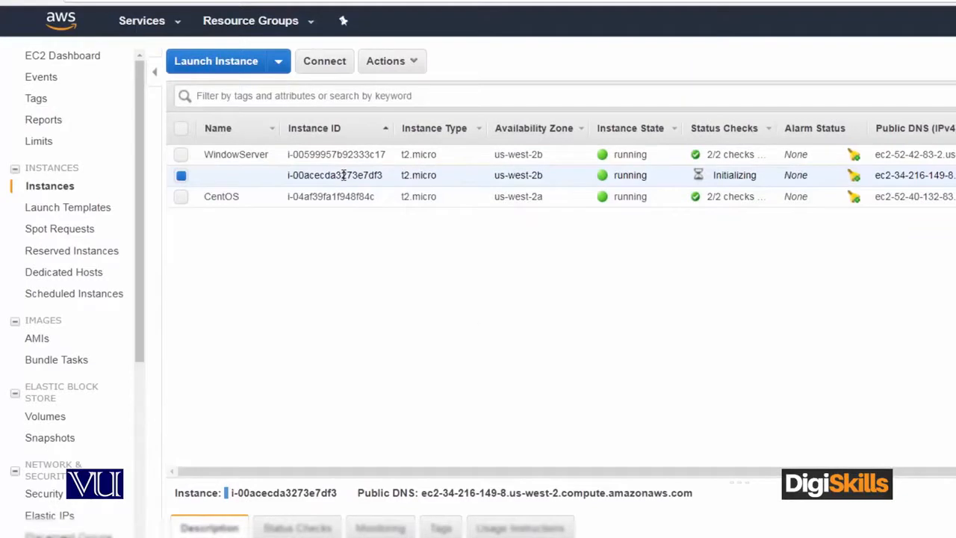
Step: View the new instance's system log and select the generated Bitnami application password
right_click(342, 175)
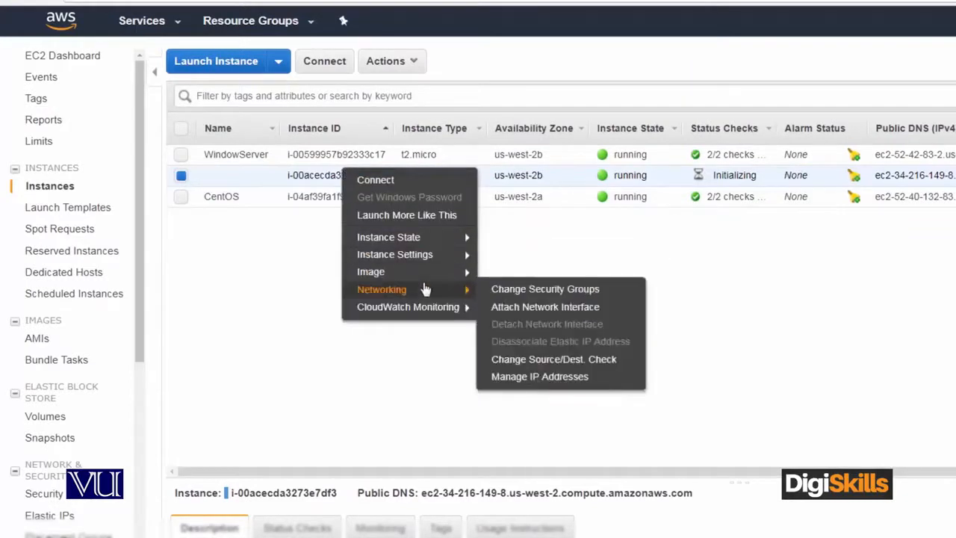
mouse_move(395, 254)
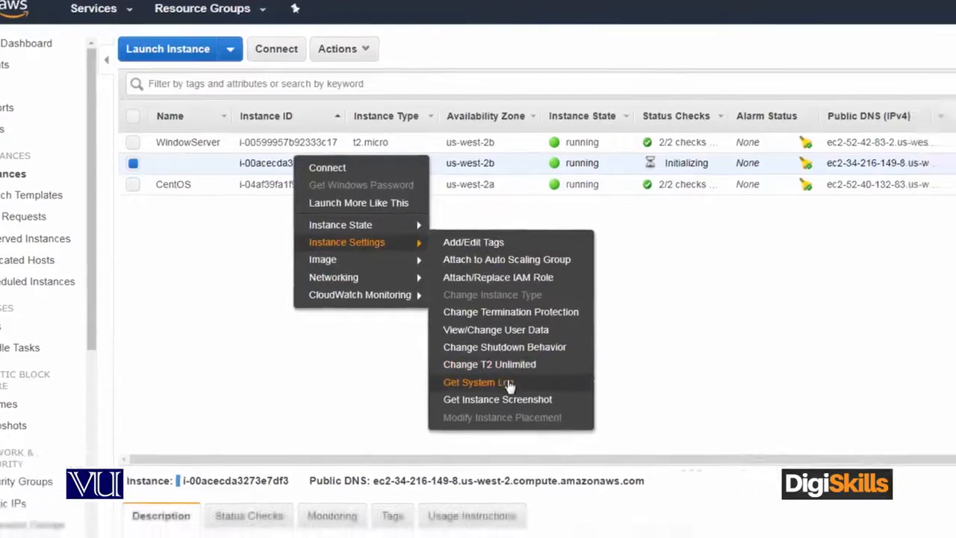
click(477, 383)
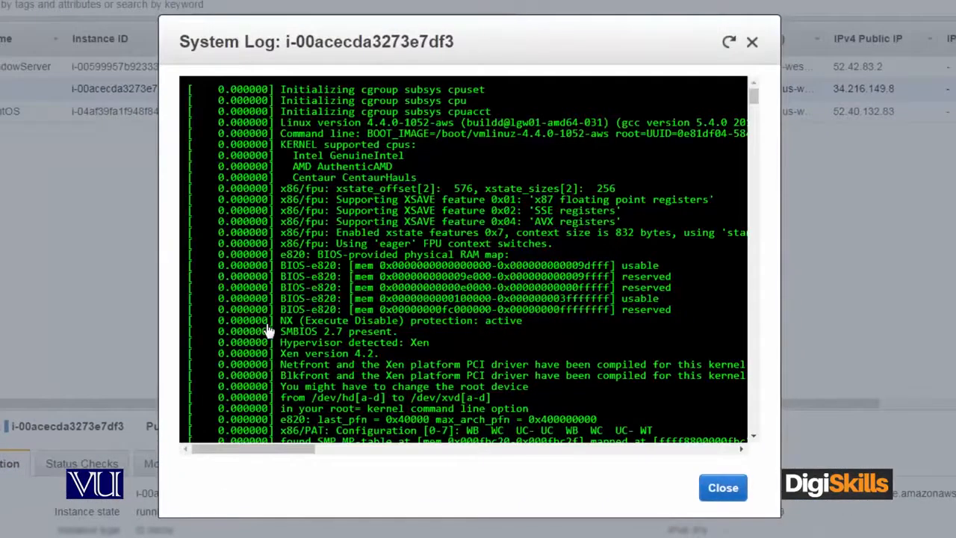
scroll(down, 3)
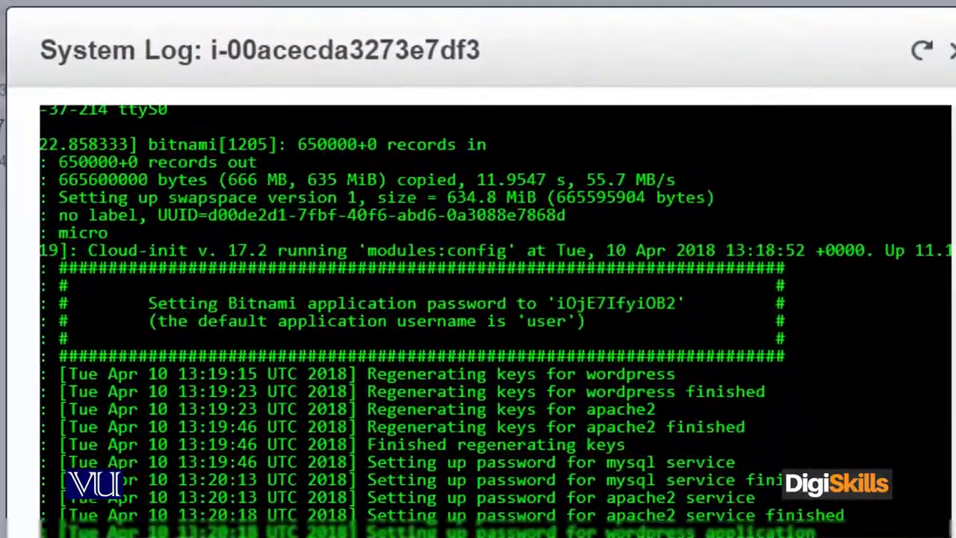
drag(147, 302, 514, 302)
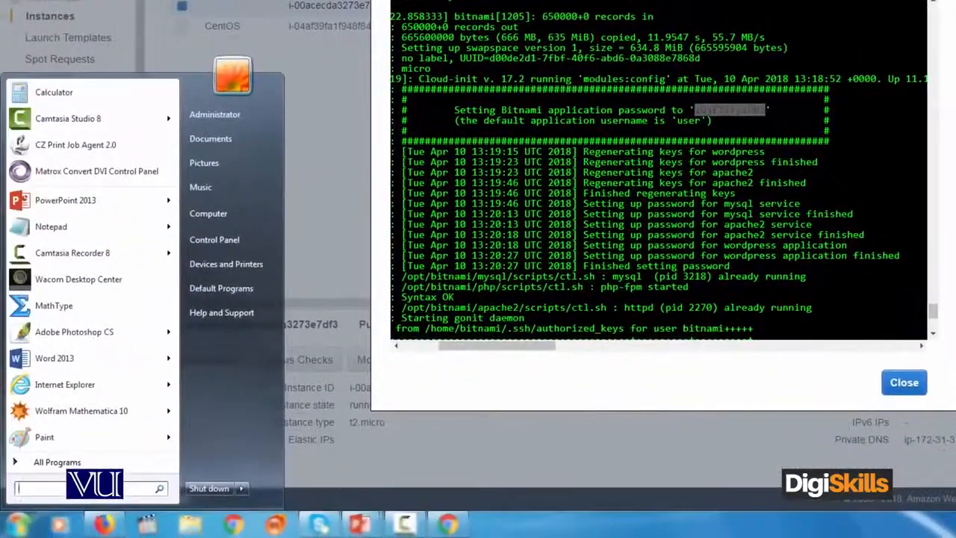
text(note)
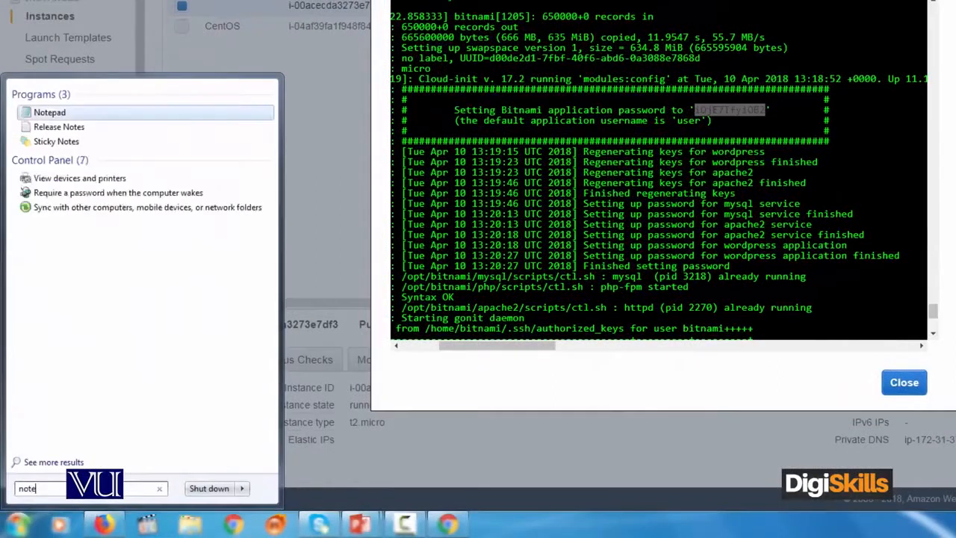
click(49, 112)
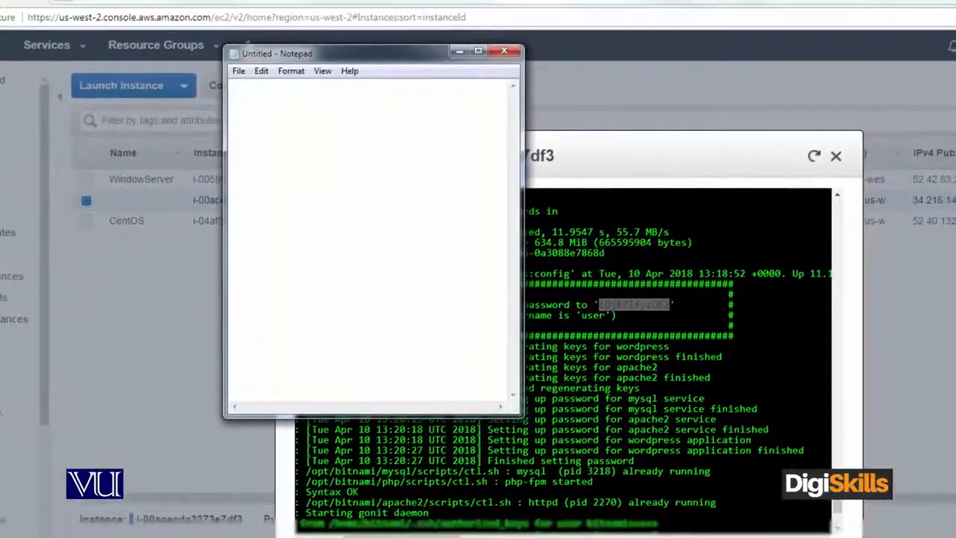
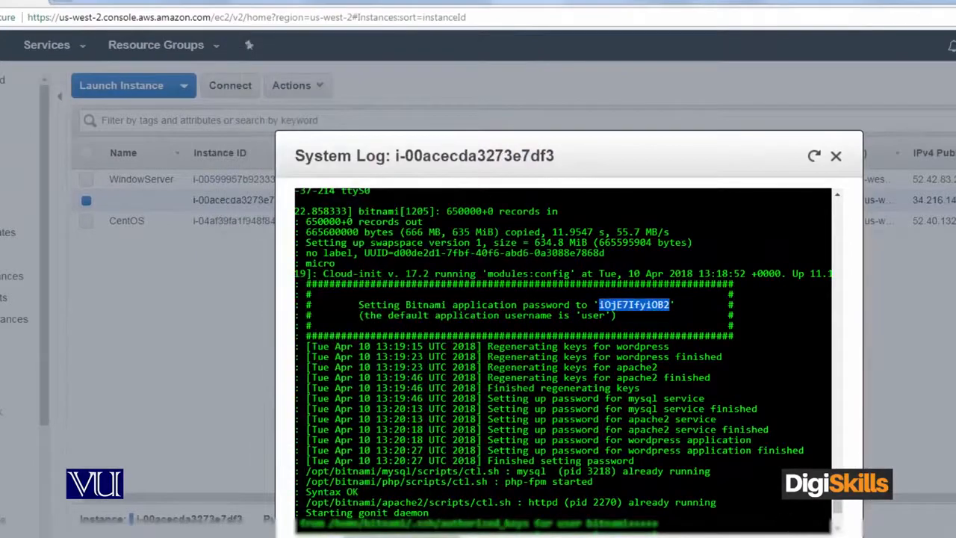
click(837, 155)
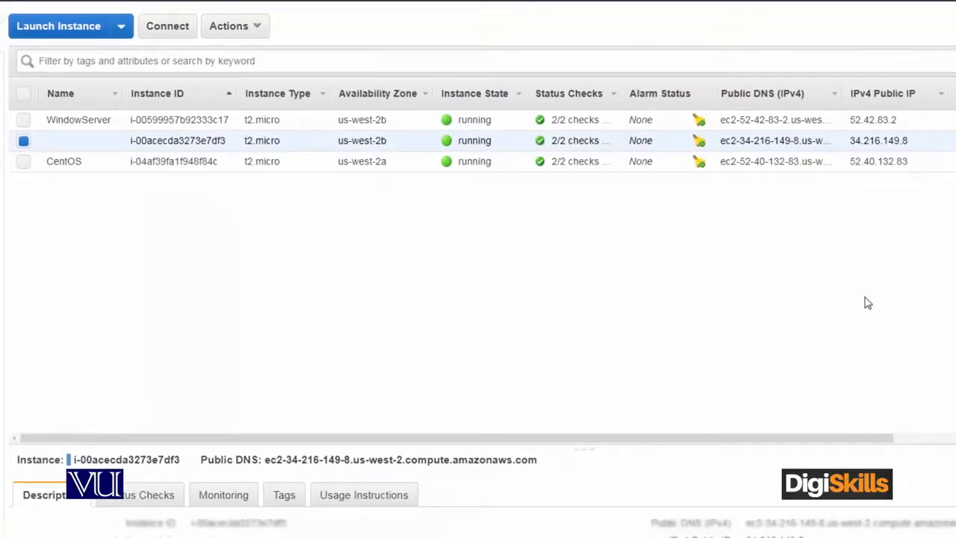
mouse_move(881, 257)
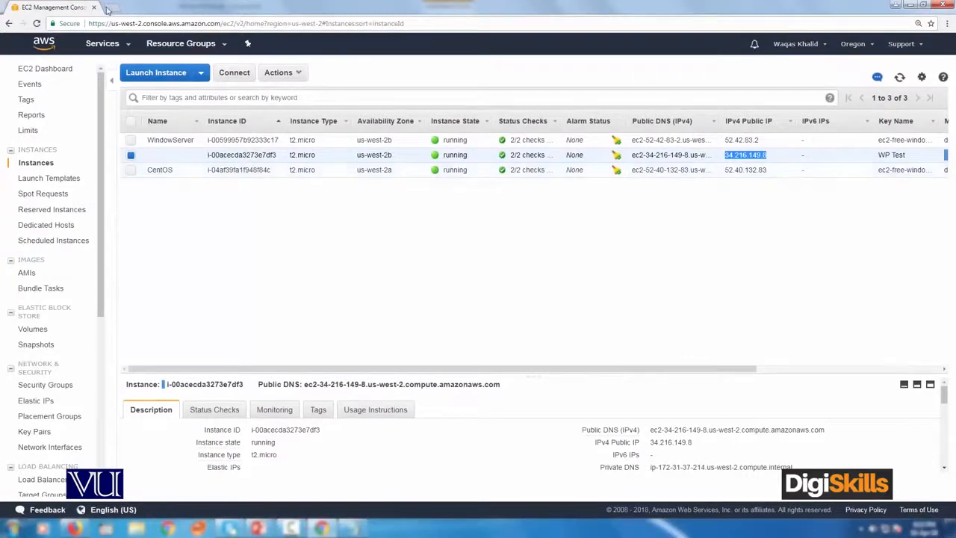
Step: Browse to 34.216.149.8/wp-admin in a new tab to reach the WordPress login page
click(90, 9)
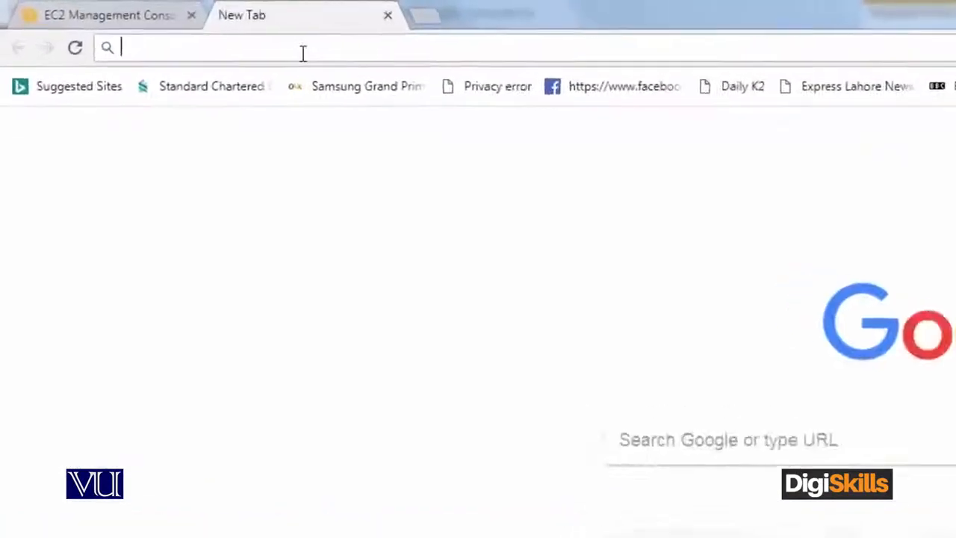
text(34.216.149.8)
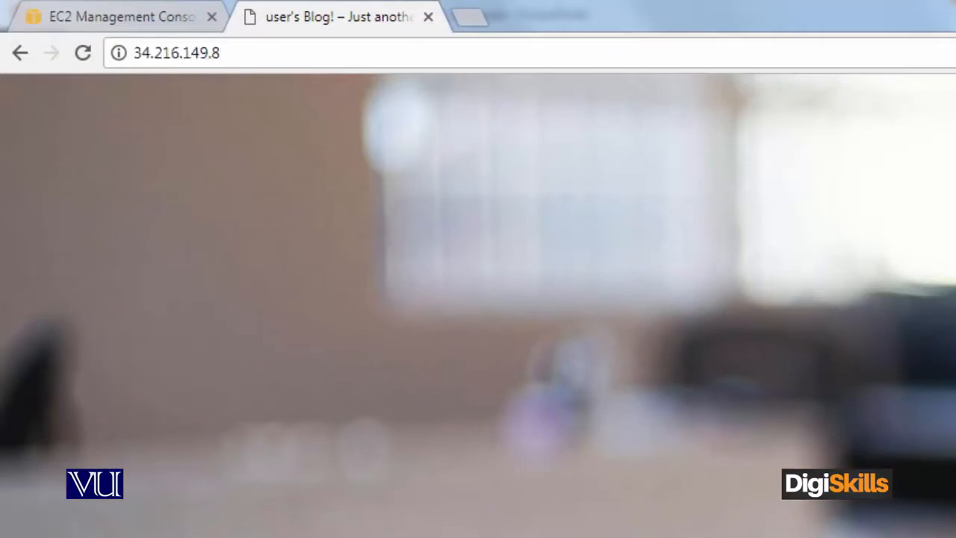
text(/wp)
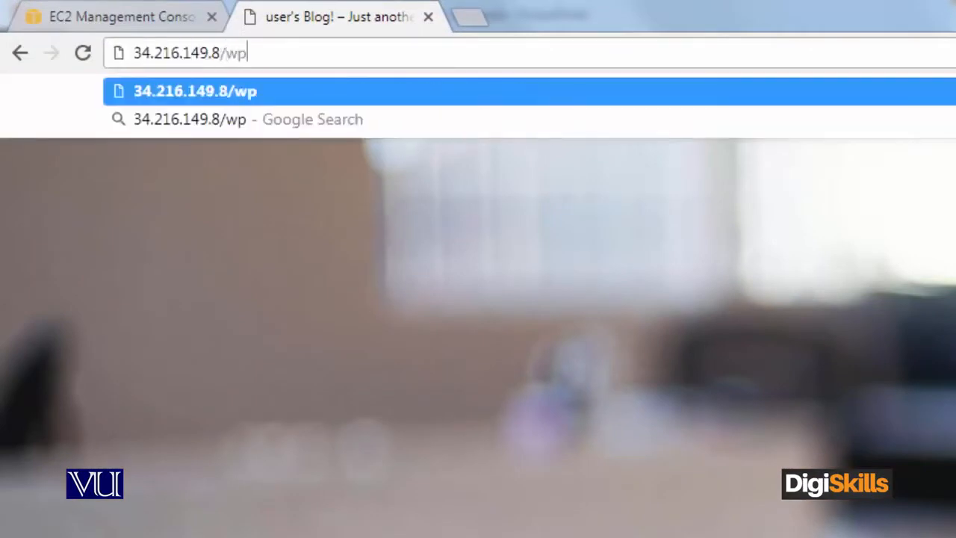
text(-adm)
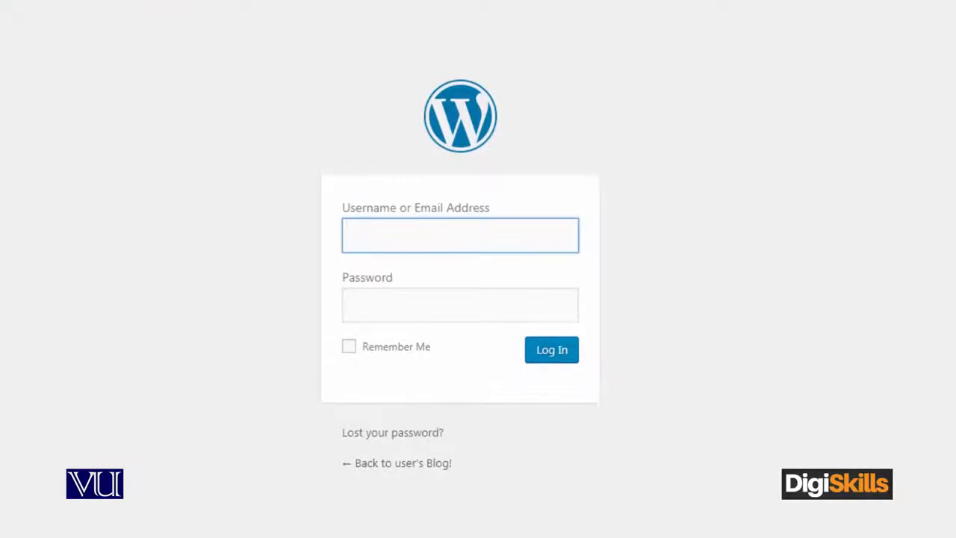
Step: Log in to WordPress as 'user' with the application password copied from Notepad
click(461, 234)
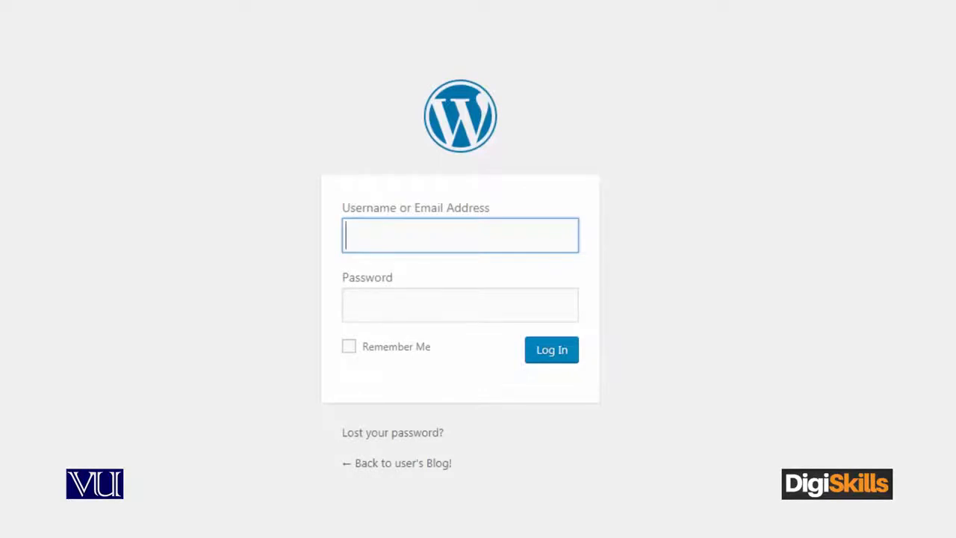
text(u)
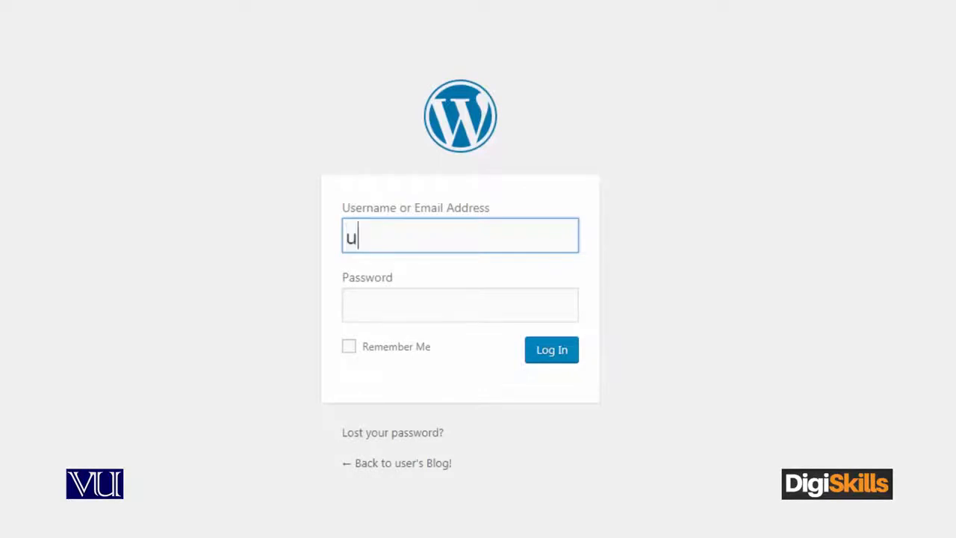
text(ser)
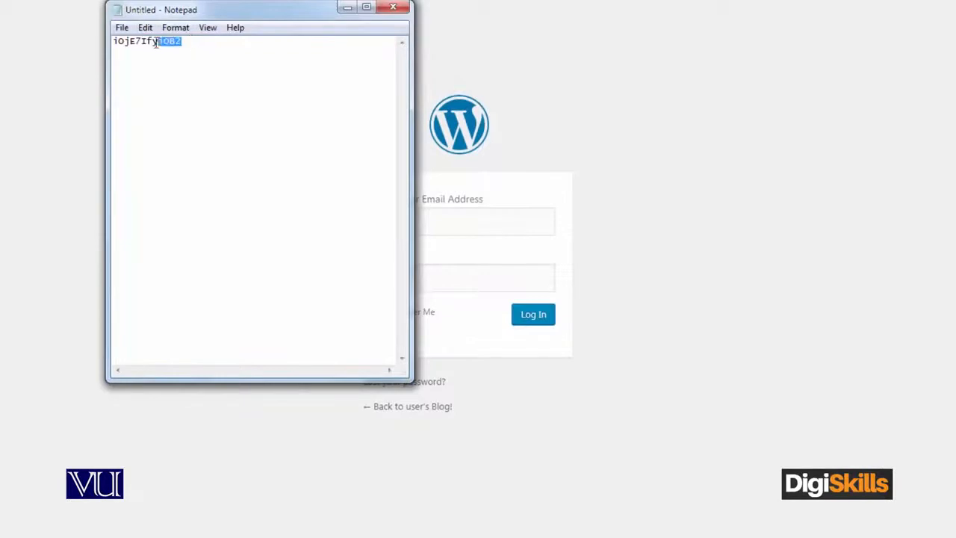
key(ctrl+a)
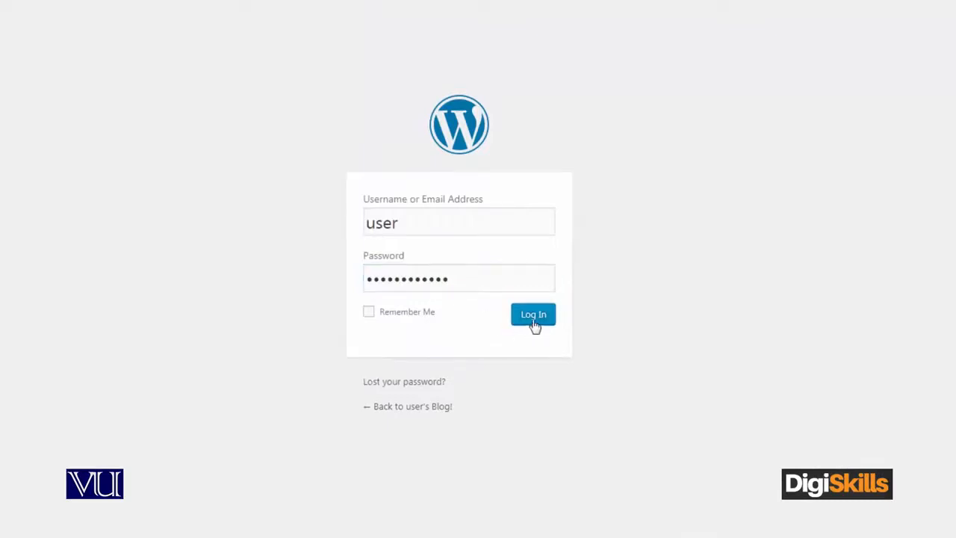
click(532, 314)
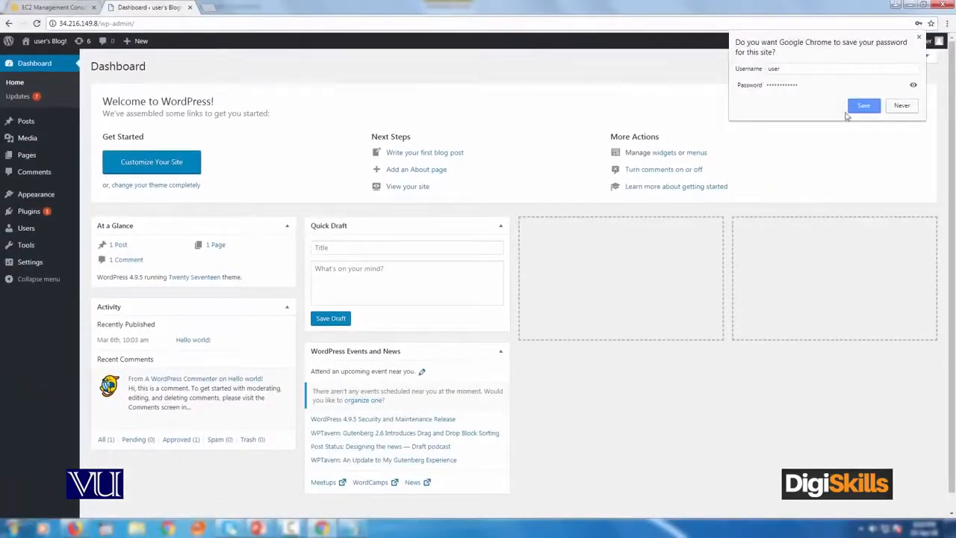
Step: Save the login in Chrome and decline the password sync suggestion
click(863, 104)
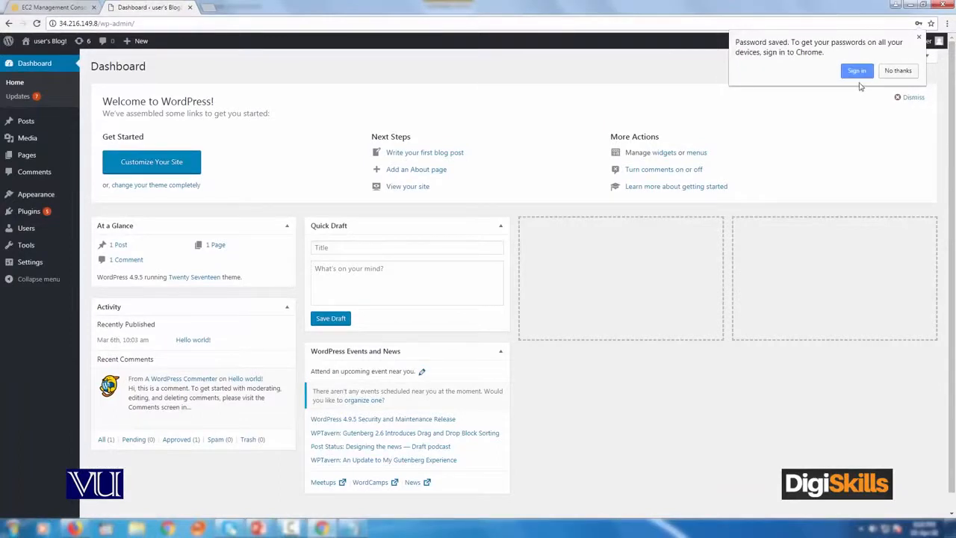
click(899, 72)
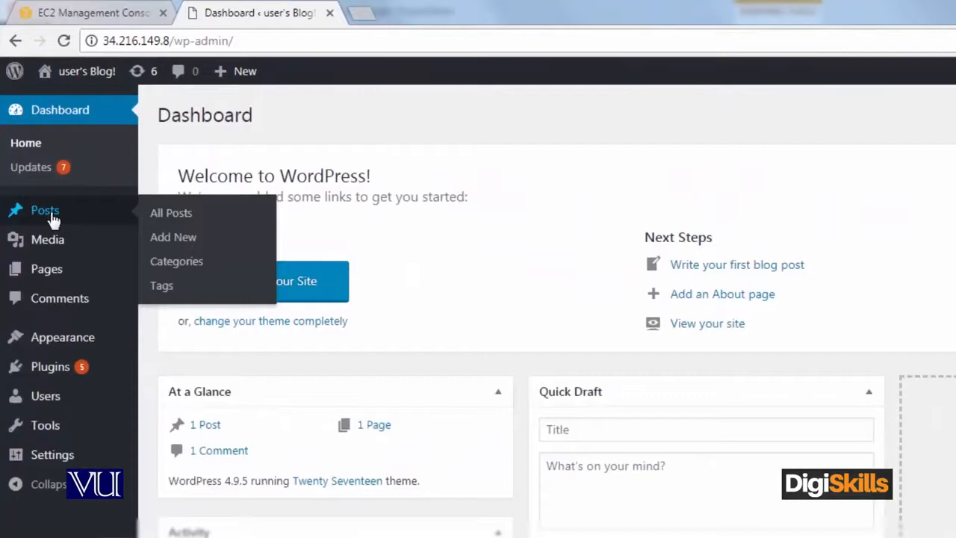
mouse_move(47, 269)
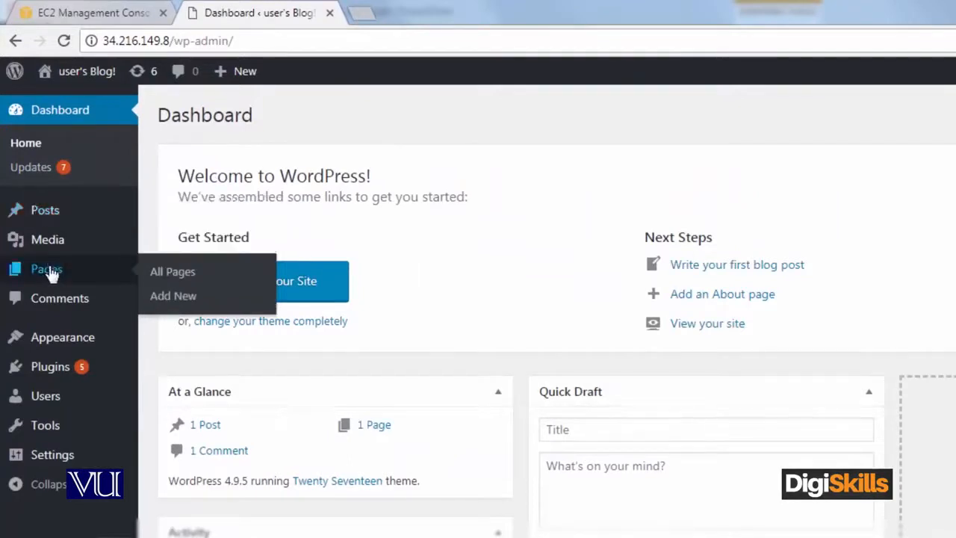
mouse_move(932, 141)
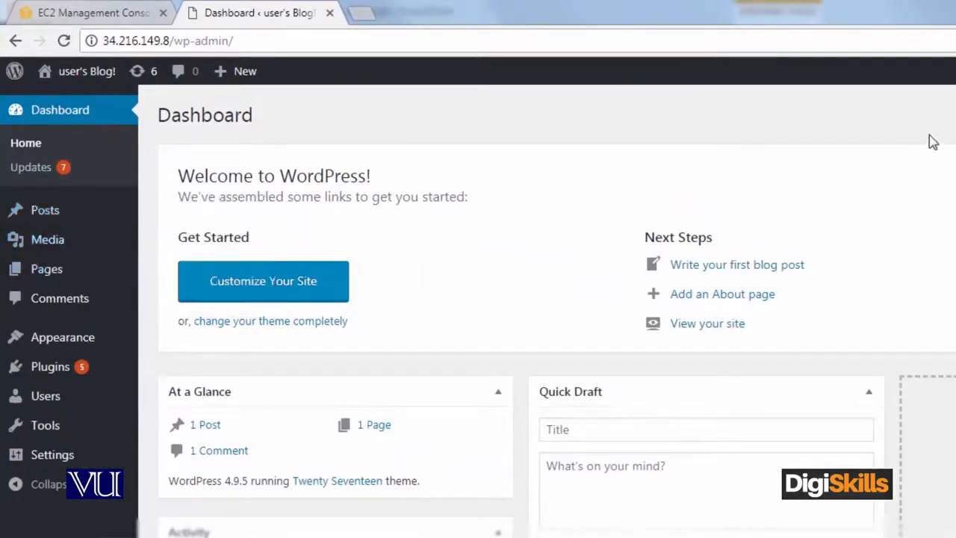